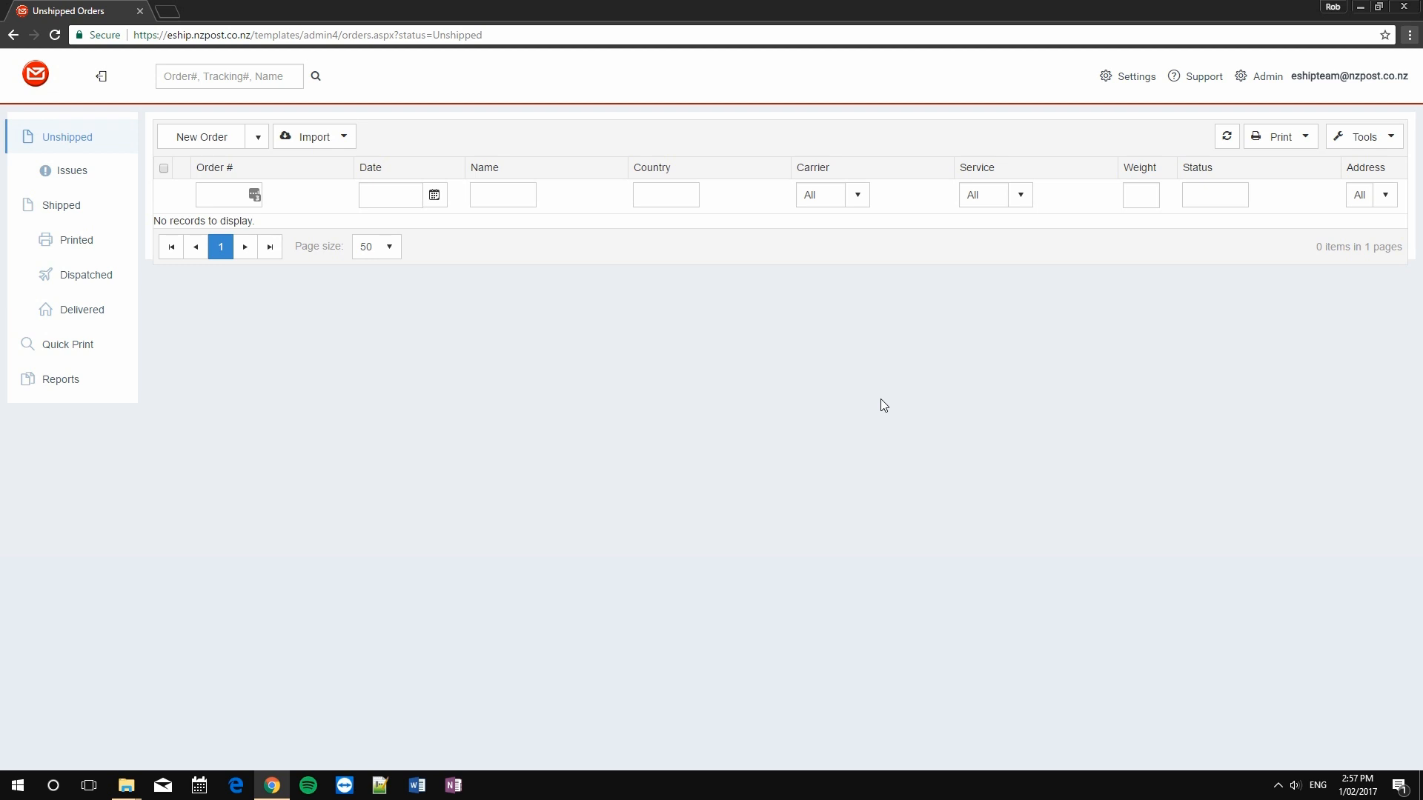
mouse_move(864, 418)
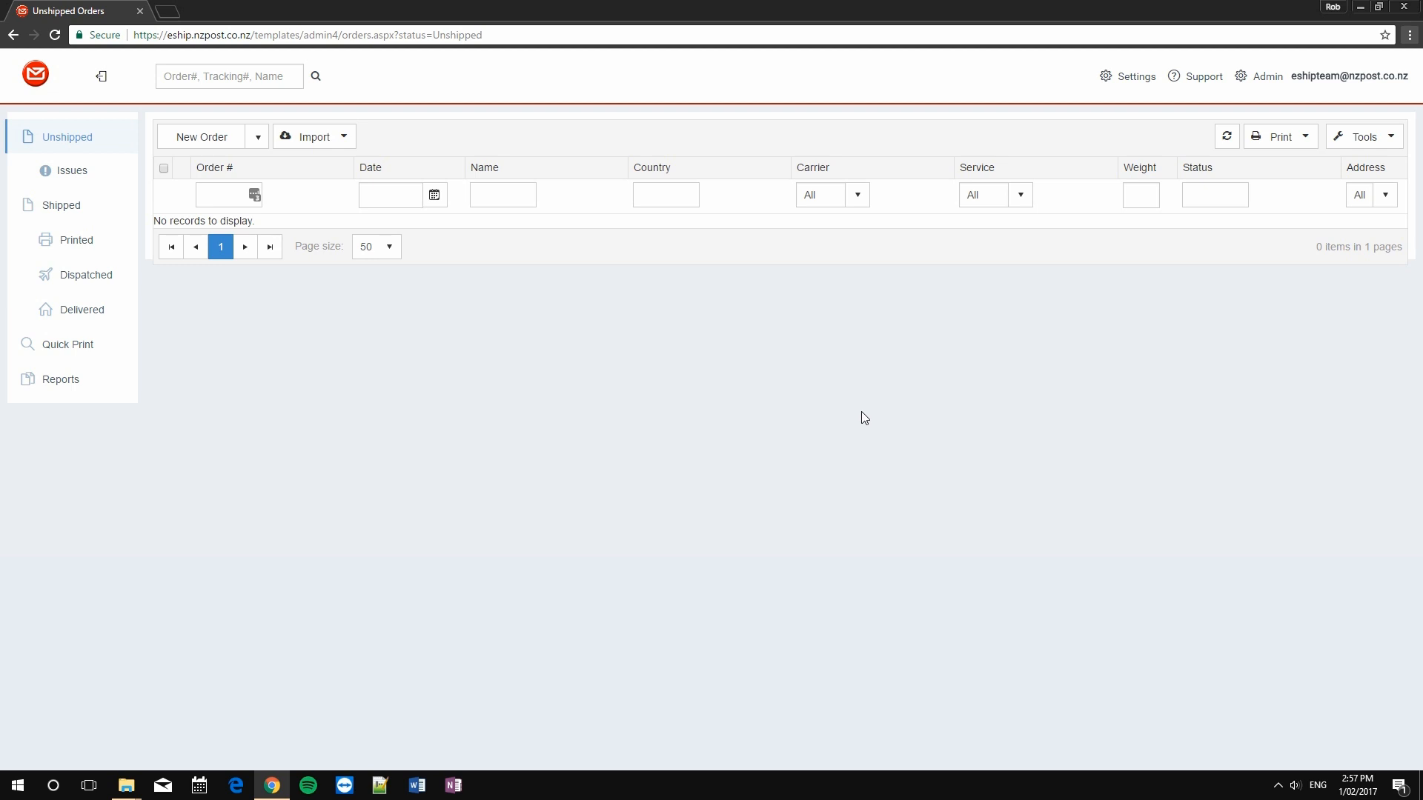
mouse_move(312, 137)
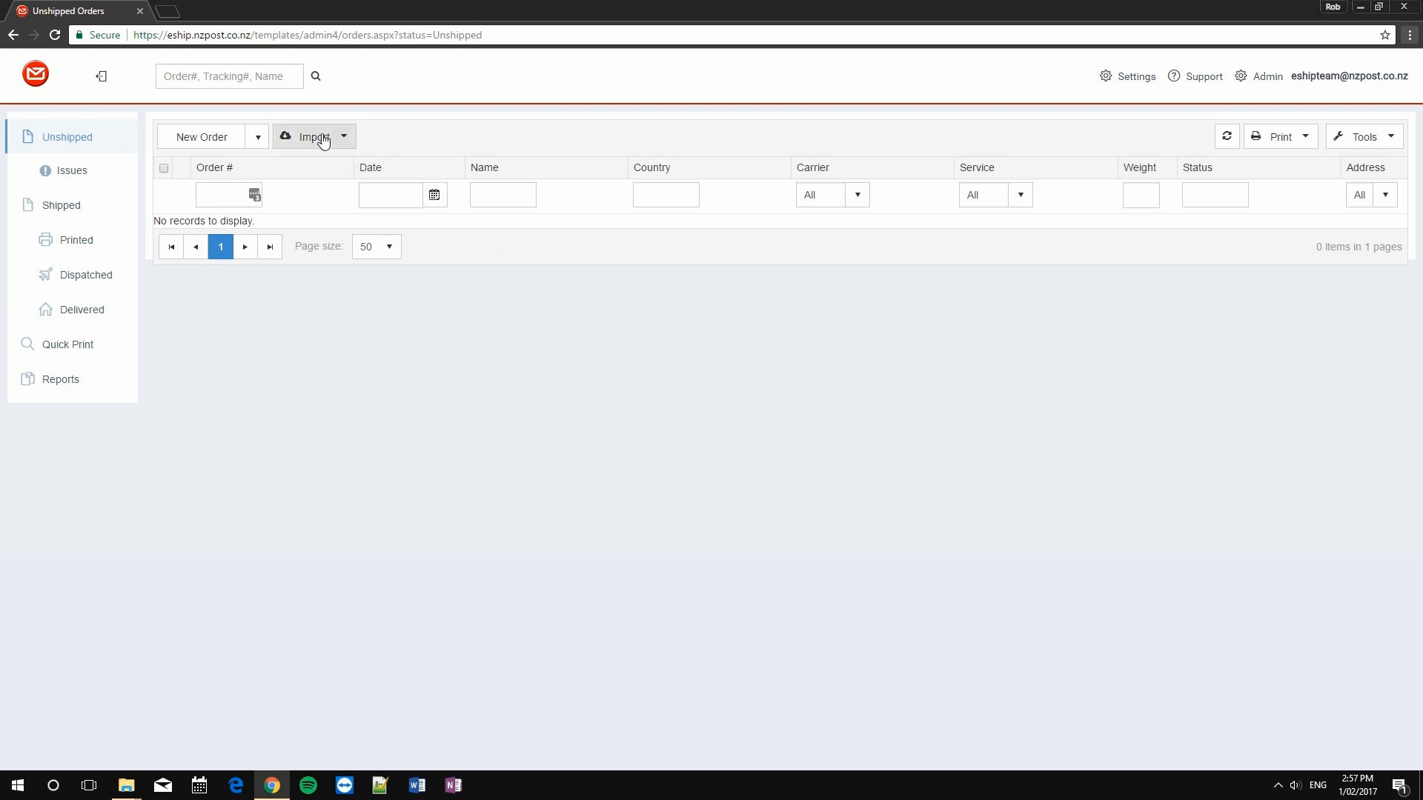
Import the five test orders from the 'eShip test address list 002 (mixed)' CSV file.
click(313, 136)
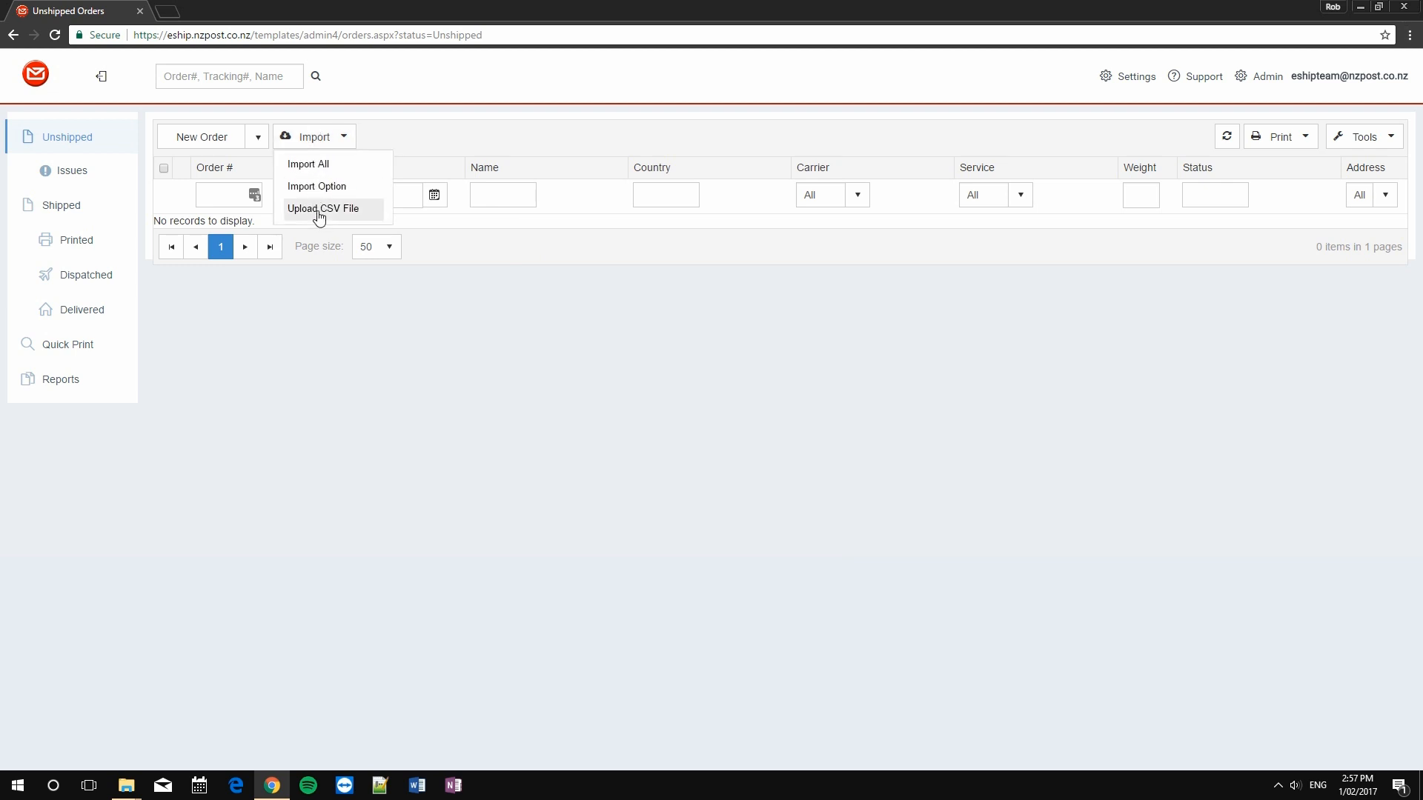
click(324, 209)
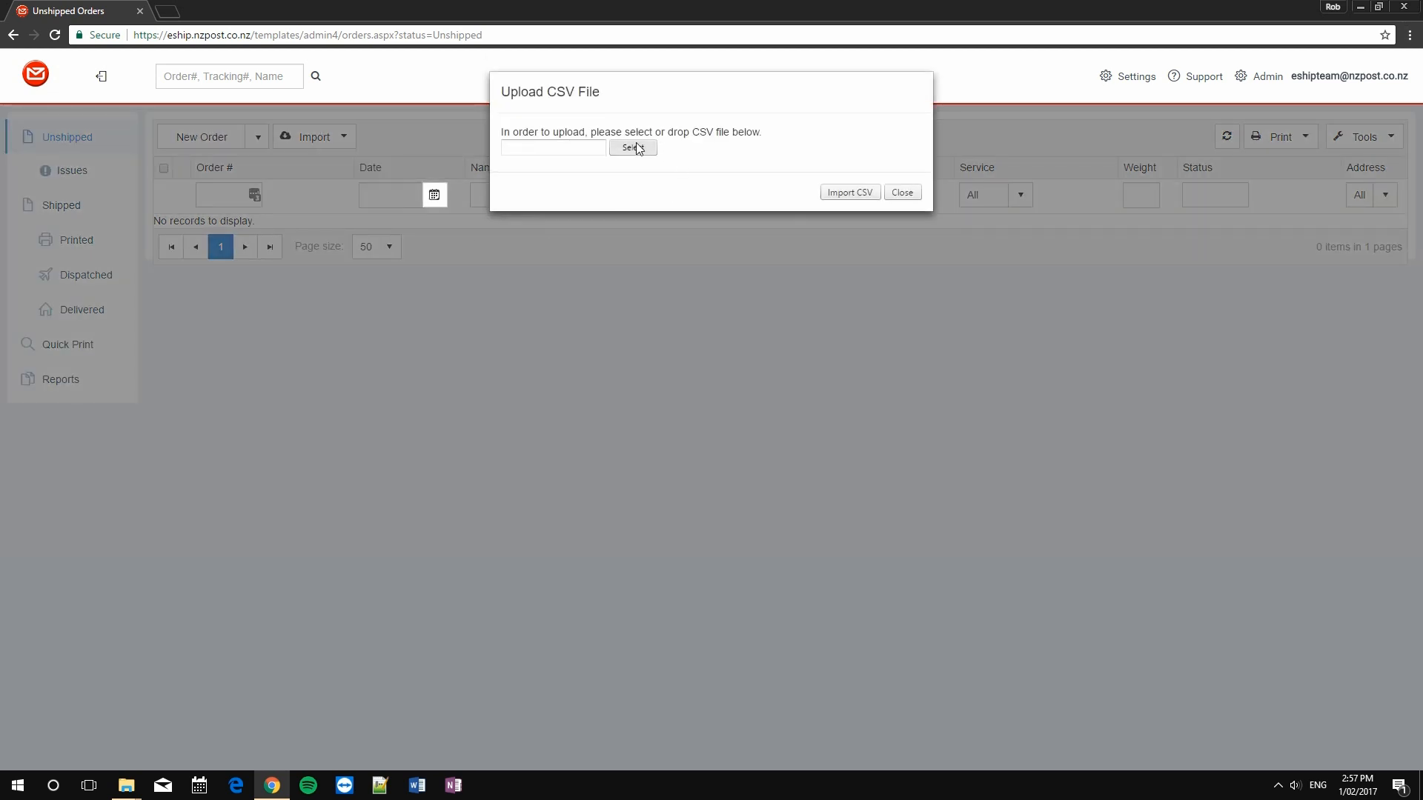
click(631, 146)
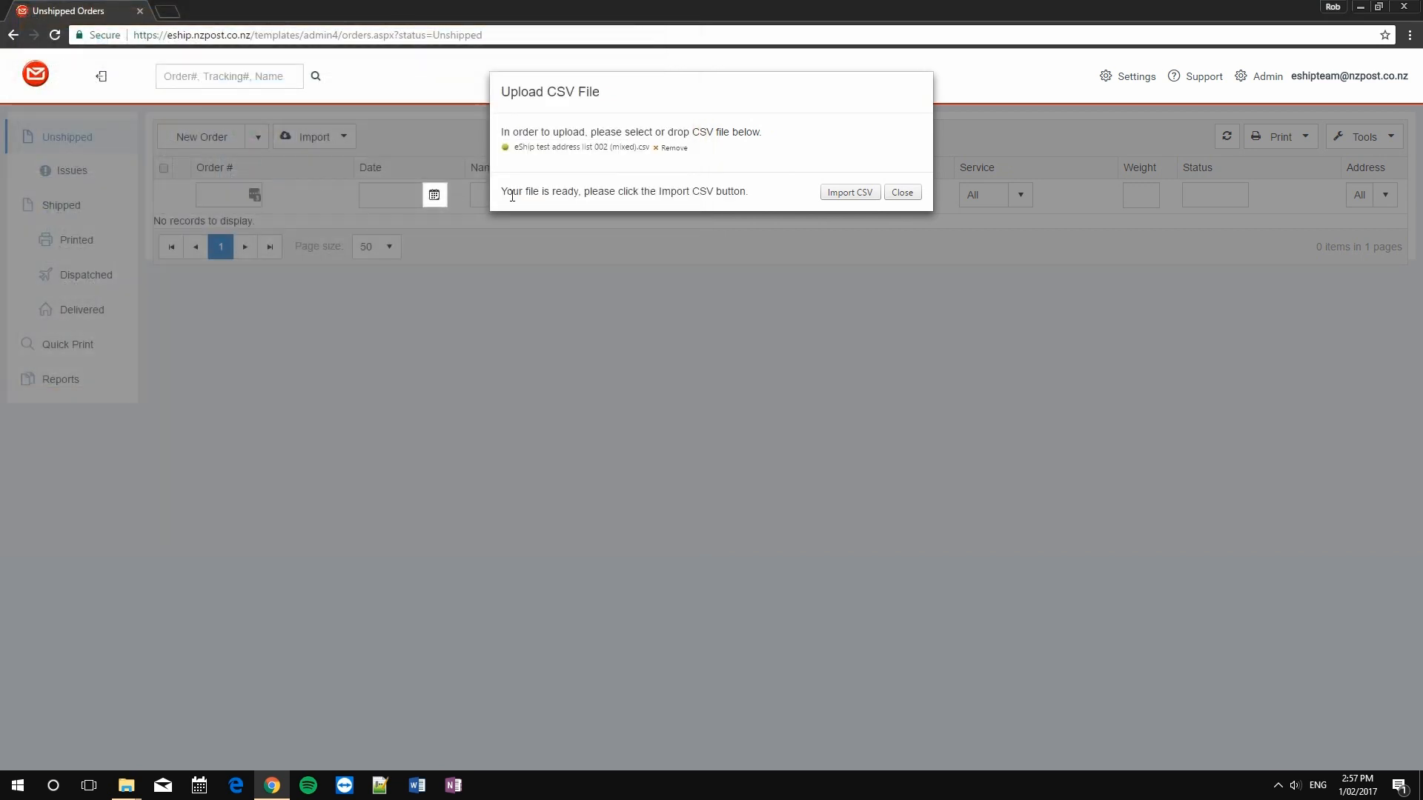
click(849, 191)
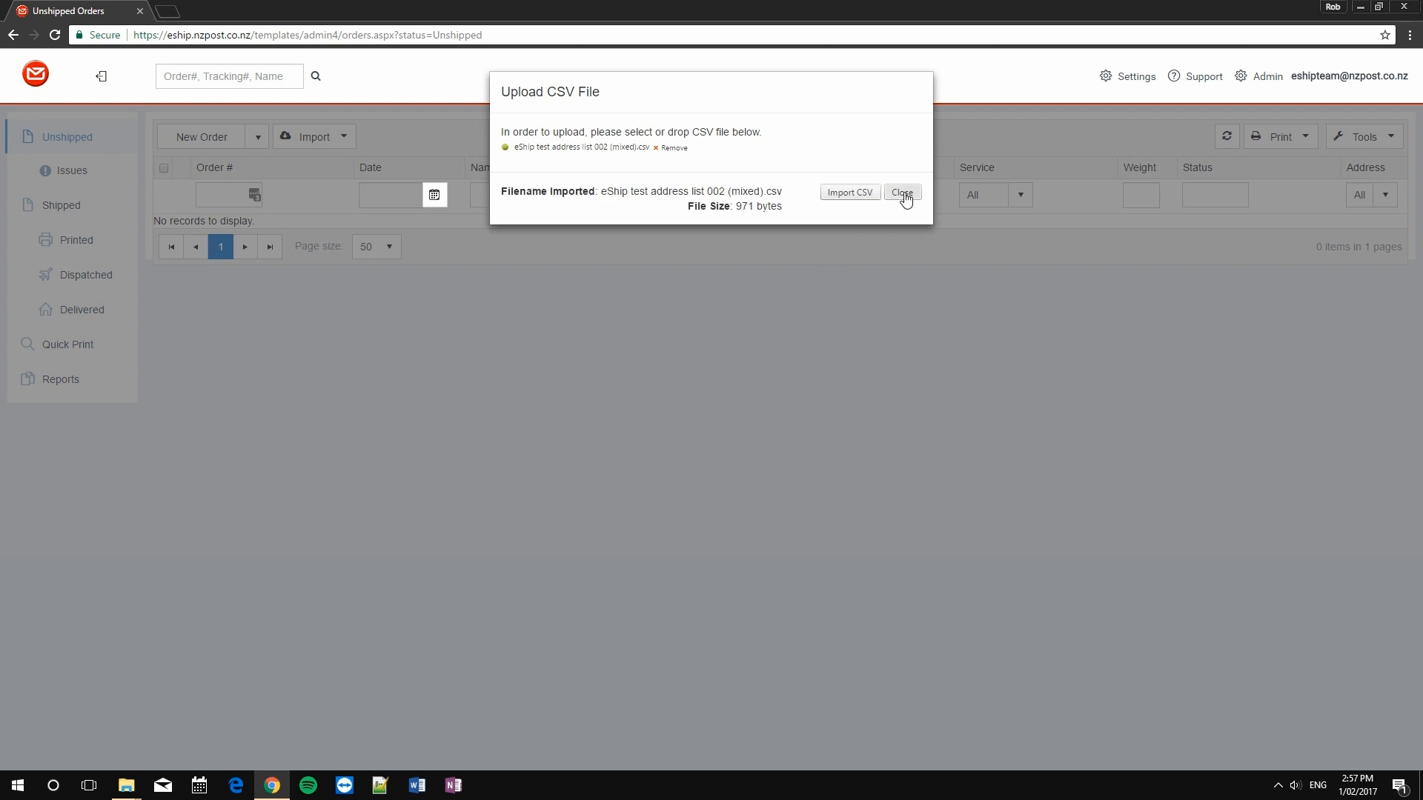
click(902, 191)
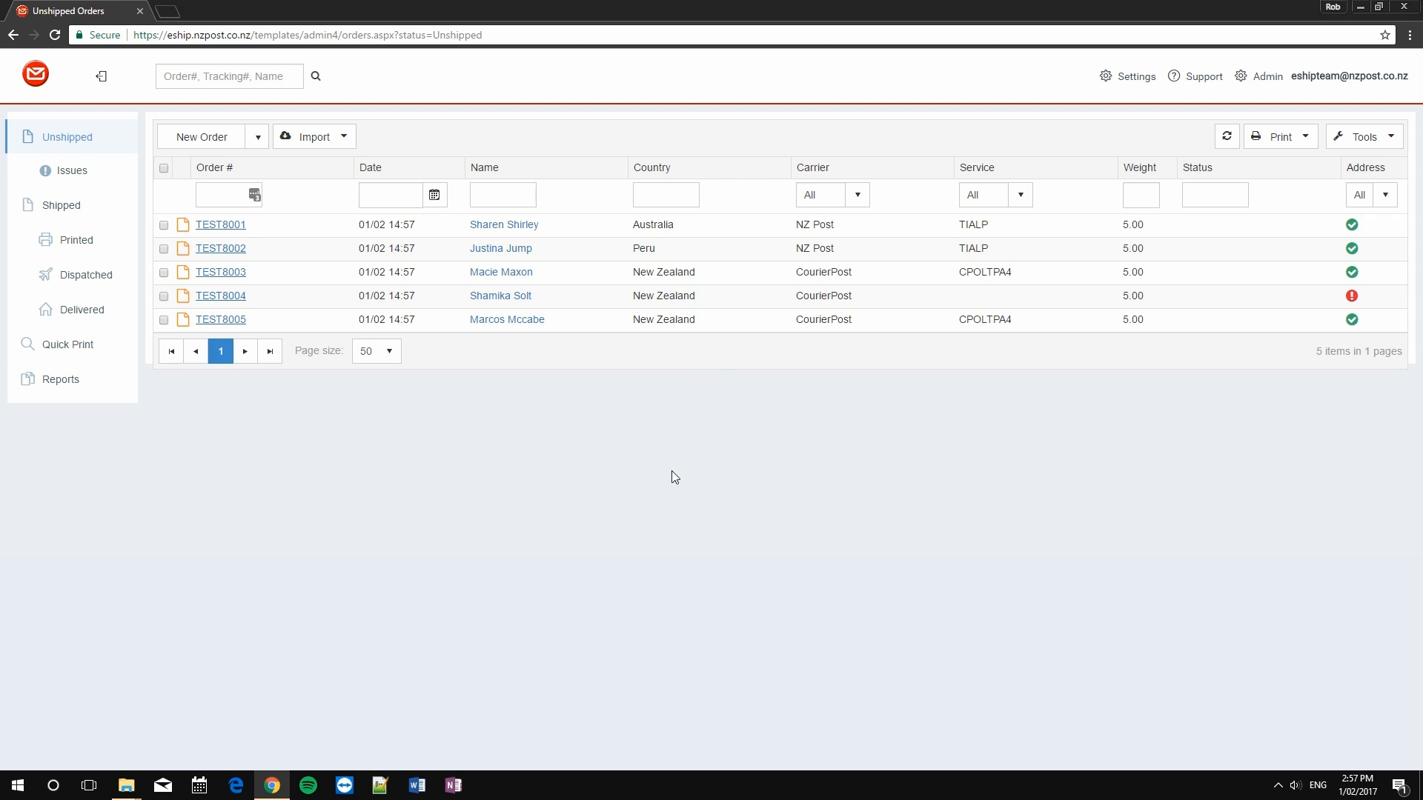
mouse_move(651, 518)
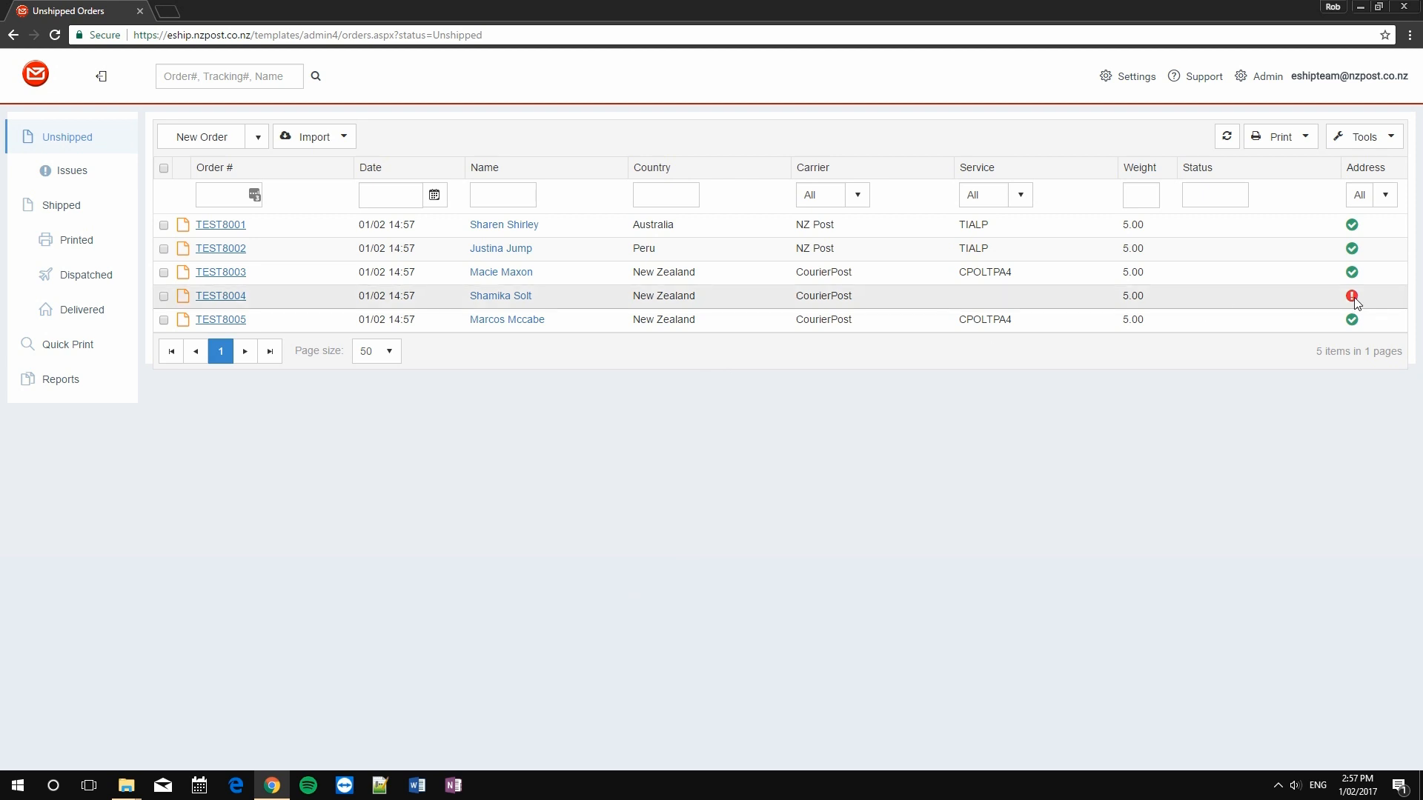
mouse_move(1351, 296)
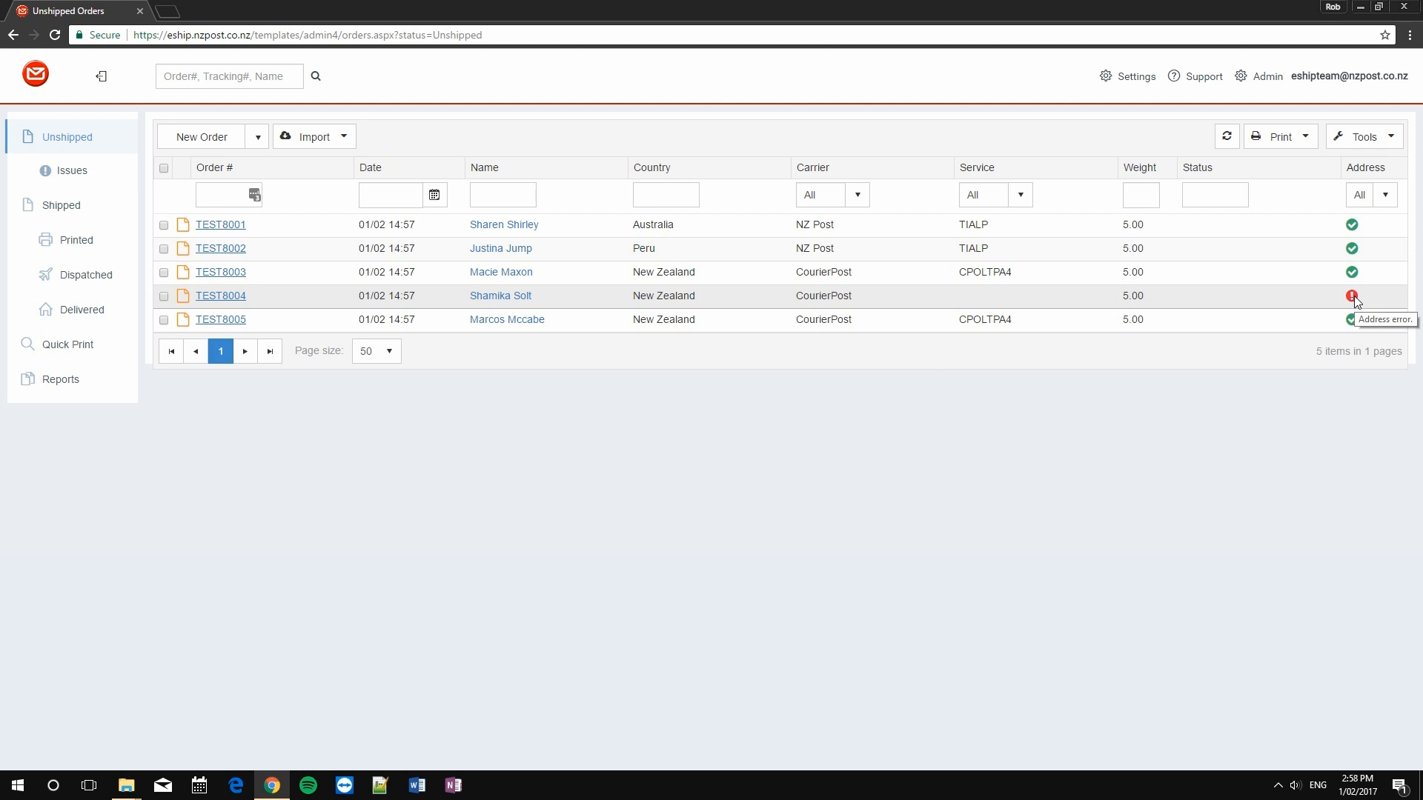
mouse_move(866, 488)
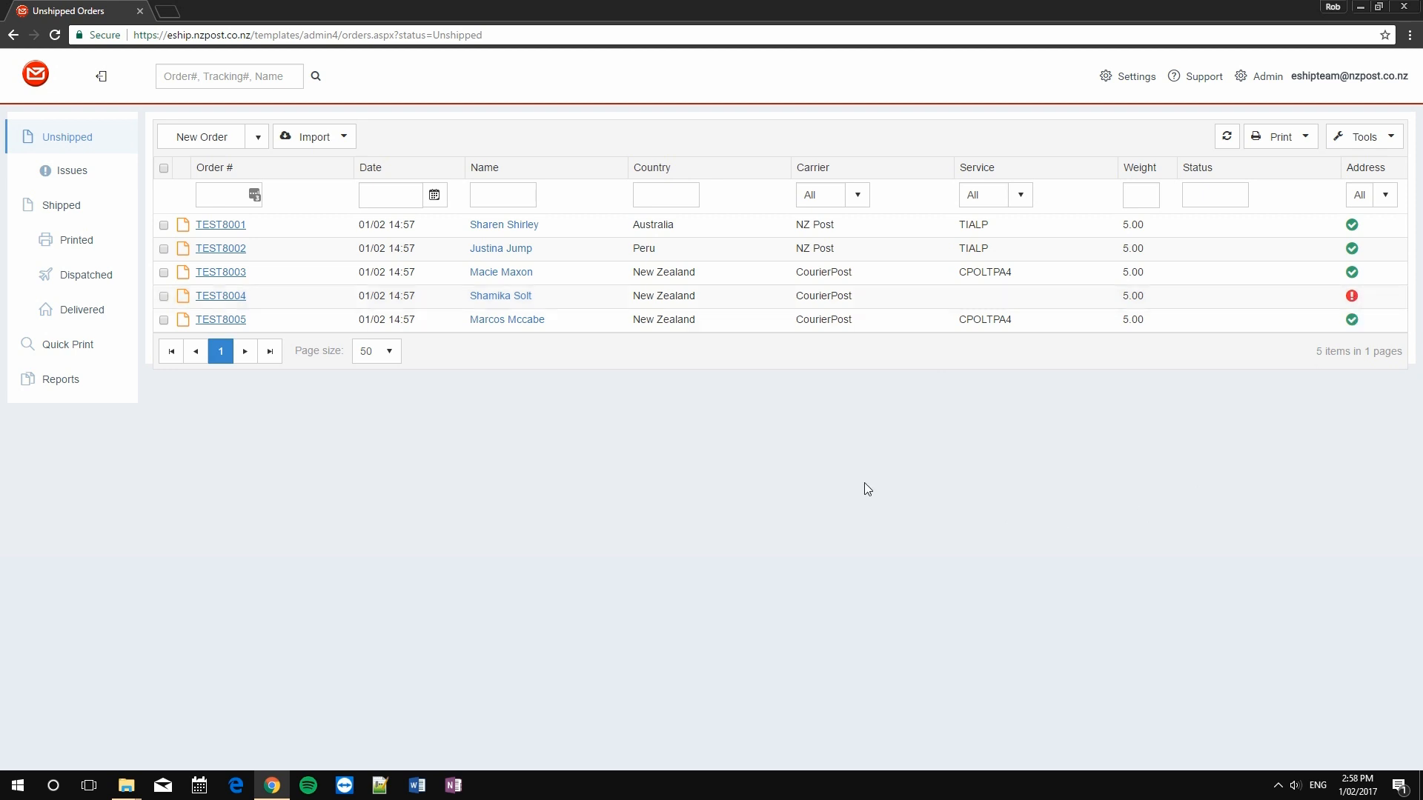
mouse_move(863, 454)
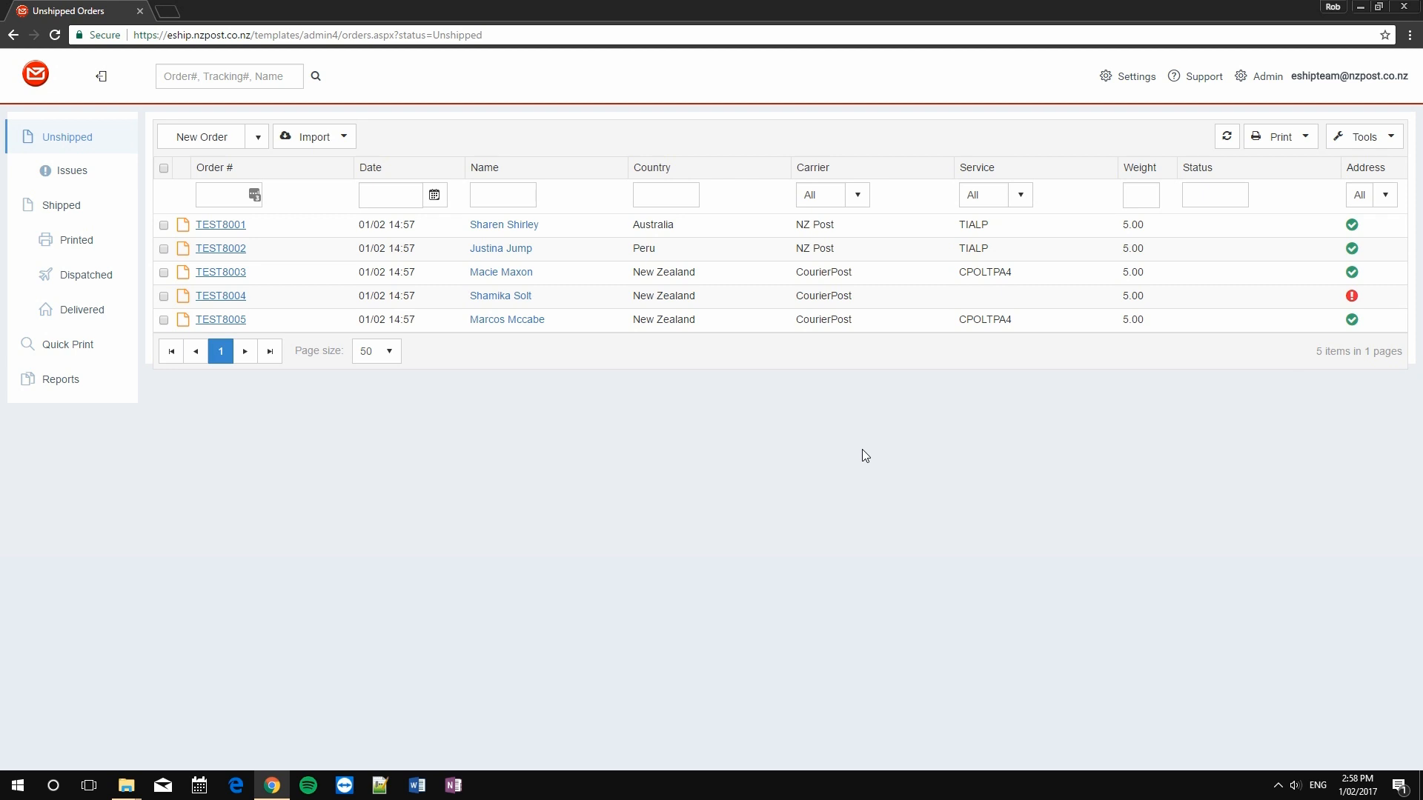
mouse_move(757, 388)
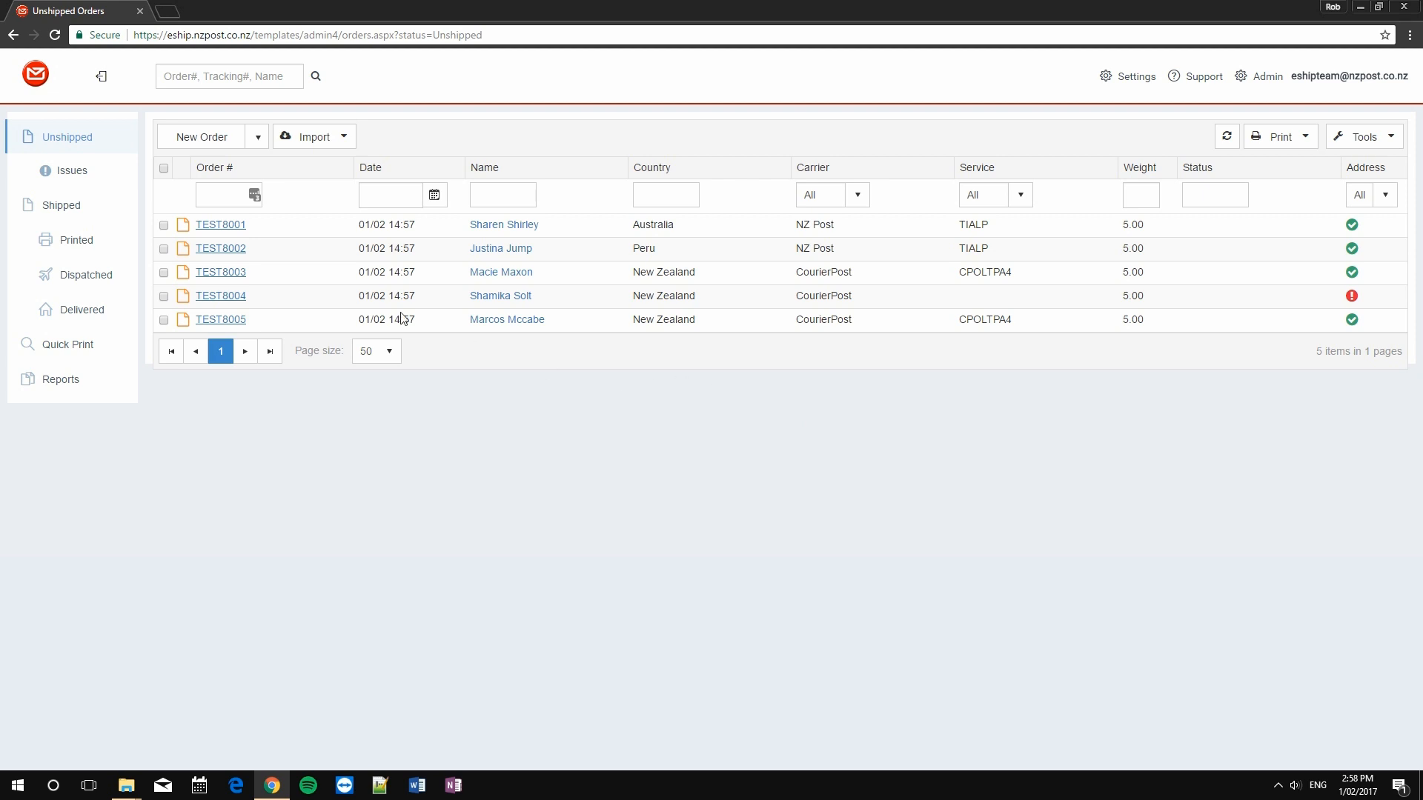
mouse_move(72, 171)
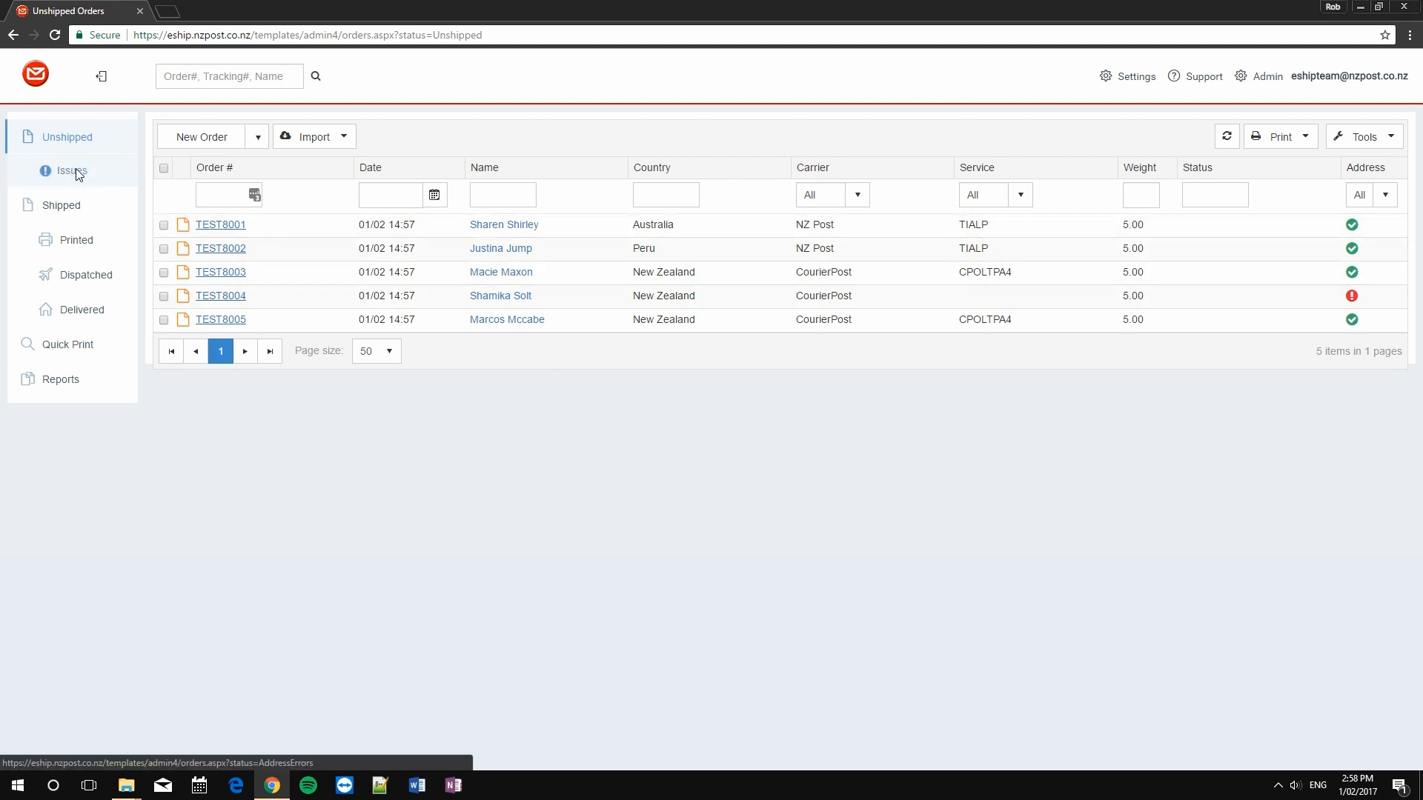
Auto-correct TEST8004's address to Schnapper Rock, 0632 from the Issues list and save.
click(72, 171)
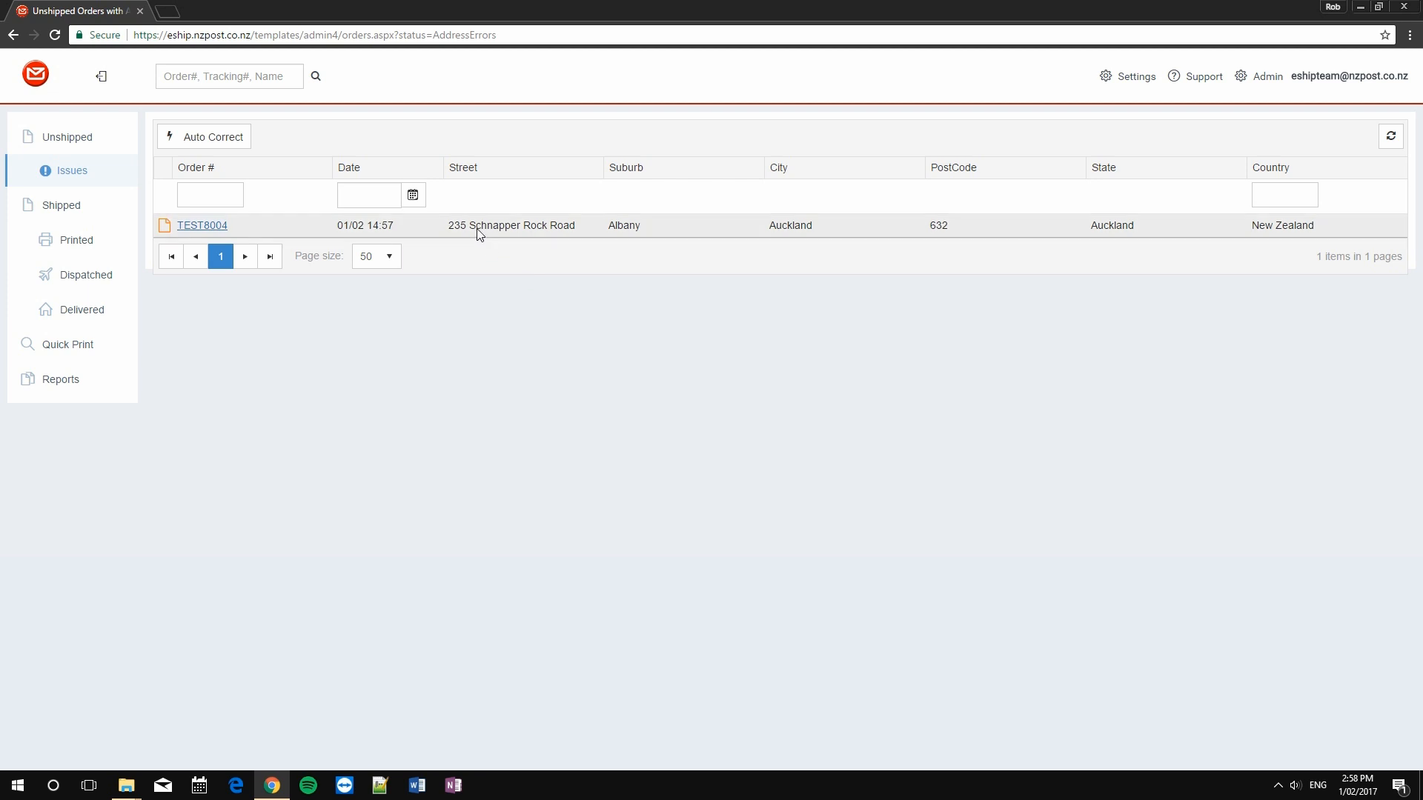
click(510, 225)
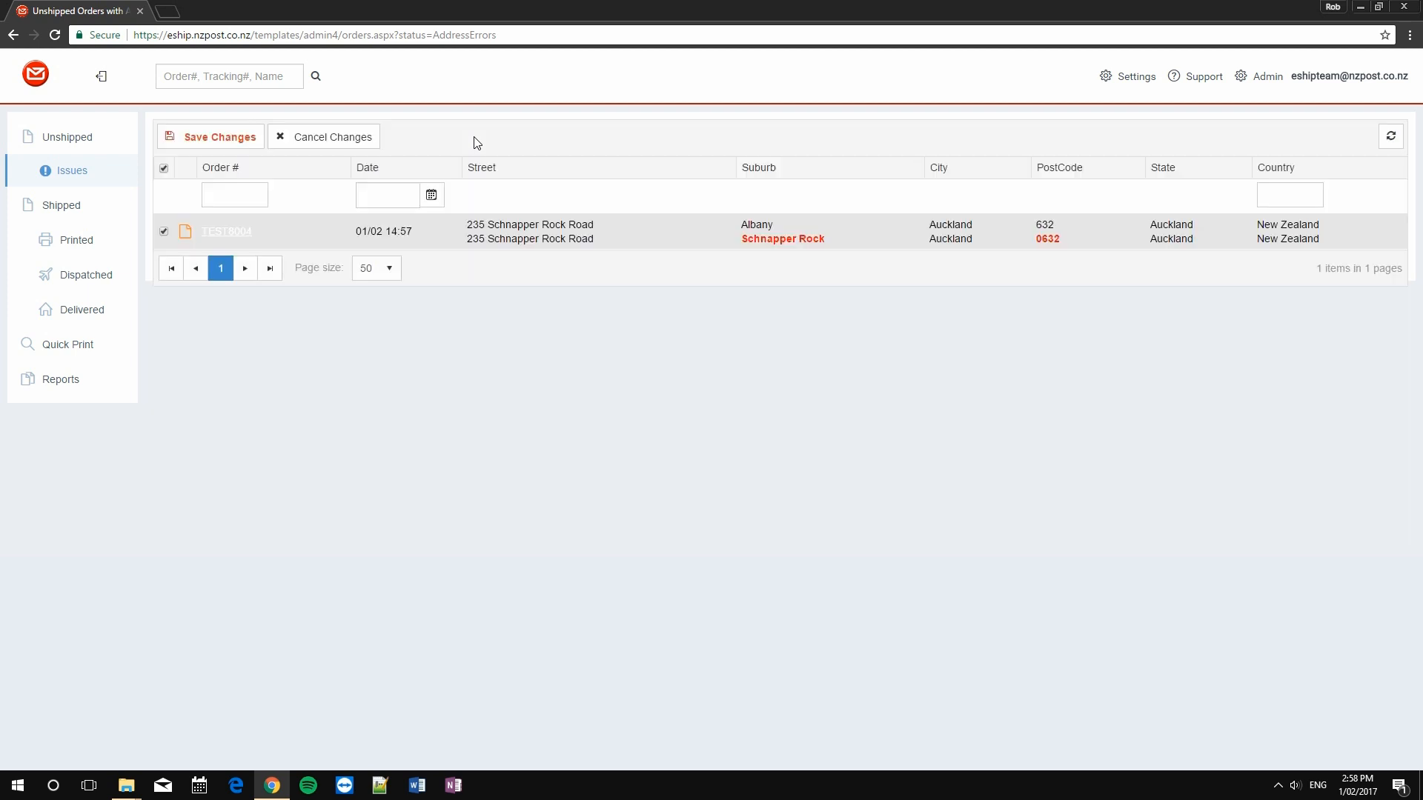
mouse_move(783, 246)
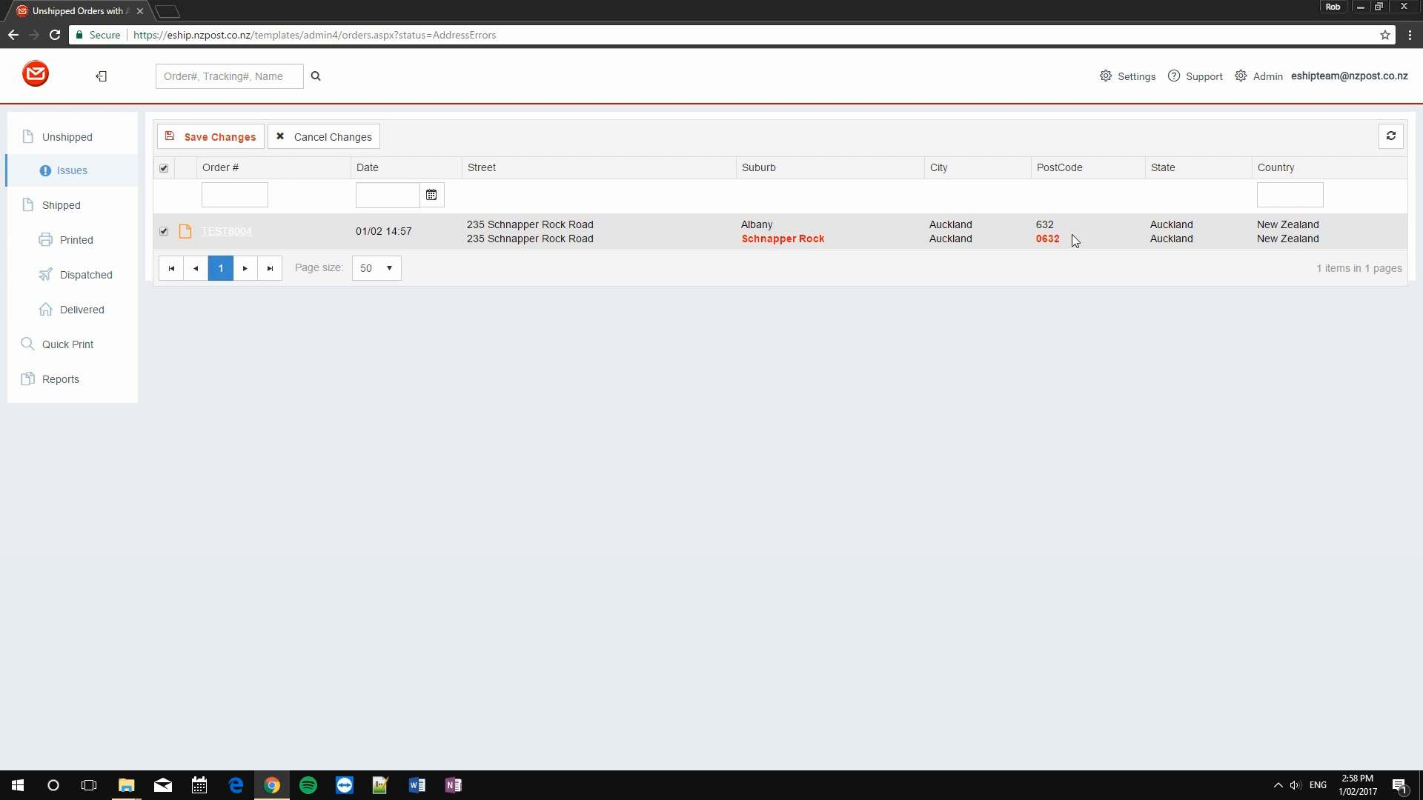
mouse_move(1094, 249)
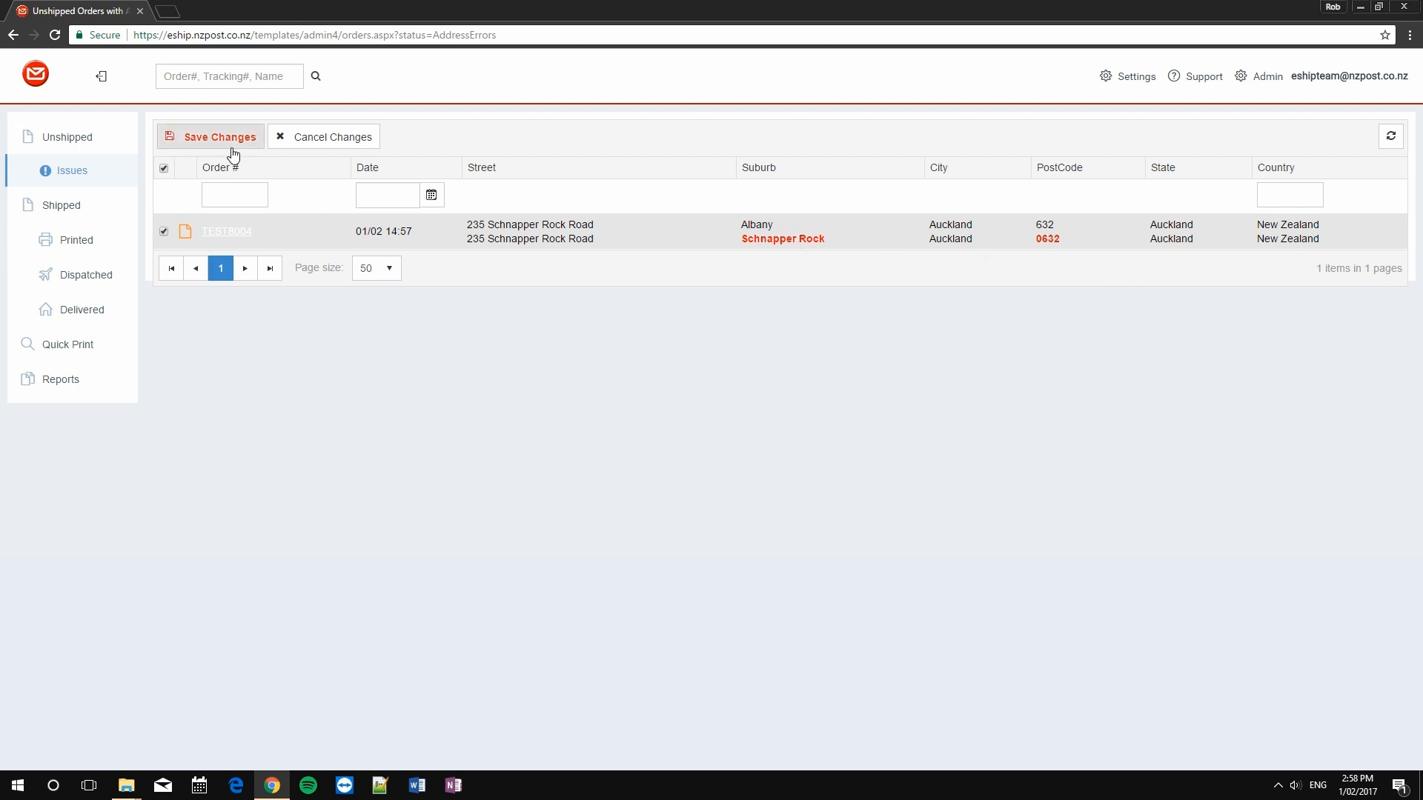
click(218, 136)
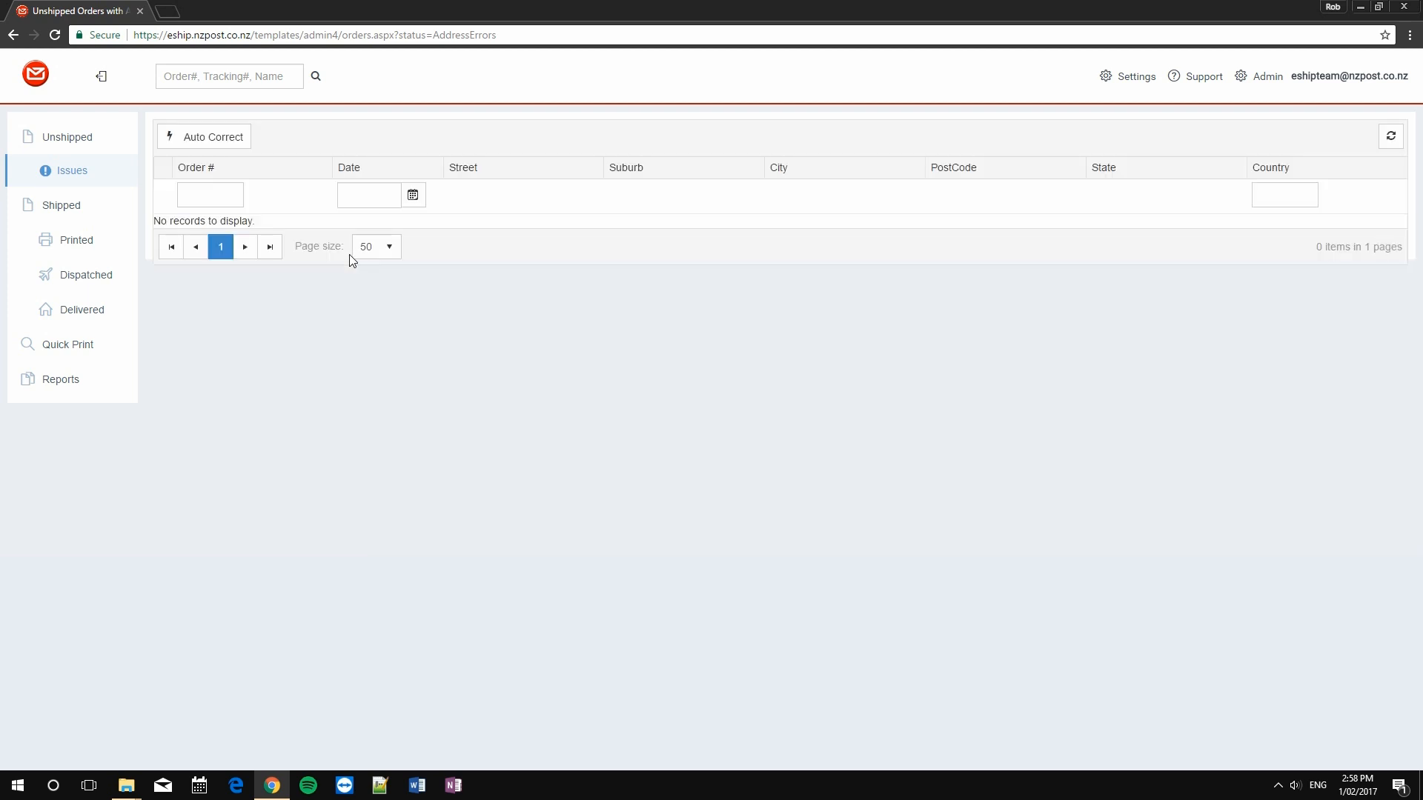
mouse_move(486, 211)
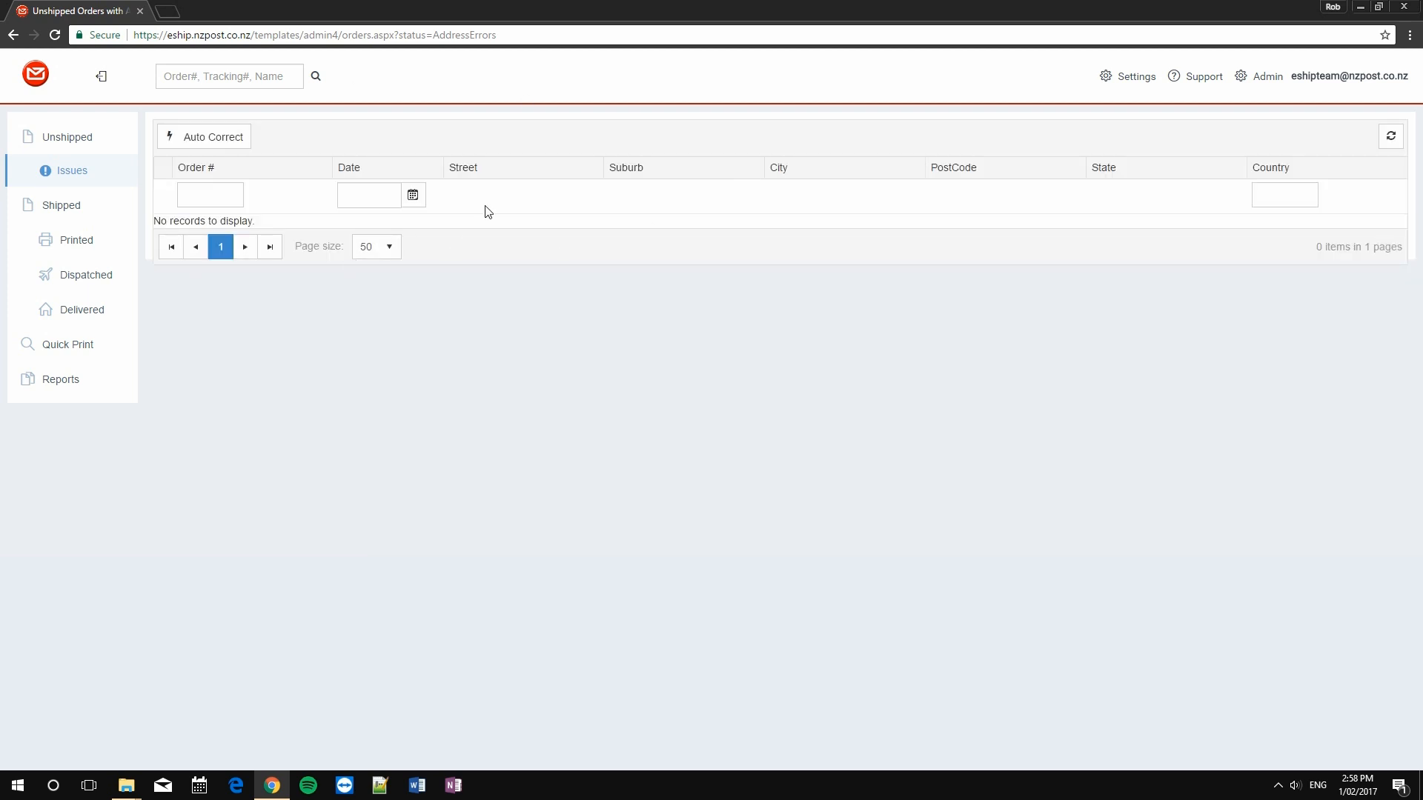
mouse_move(66, 137)
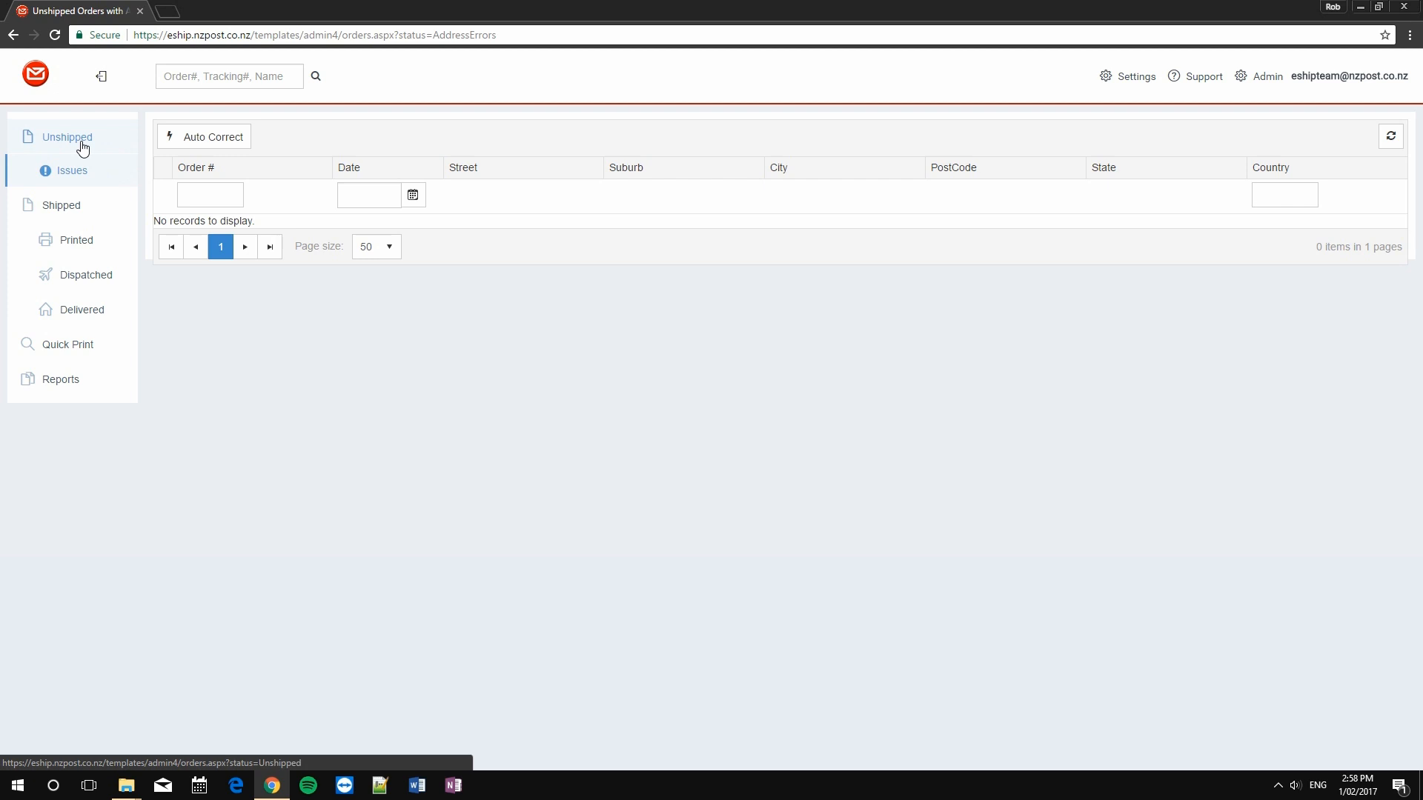
Go back to the Unshipped list to confirm all five orders show valid addresses.
click(66, 137)
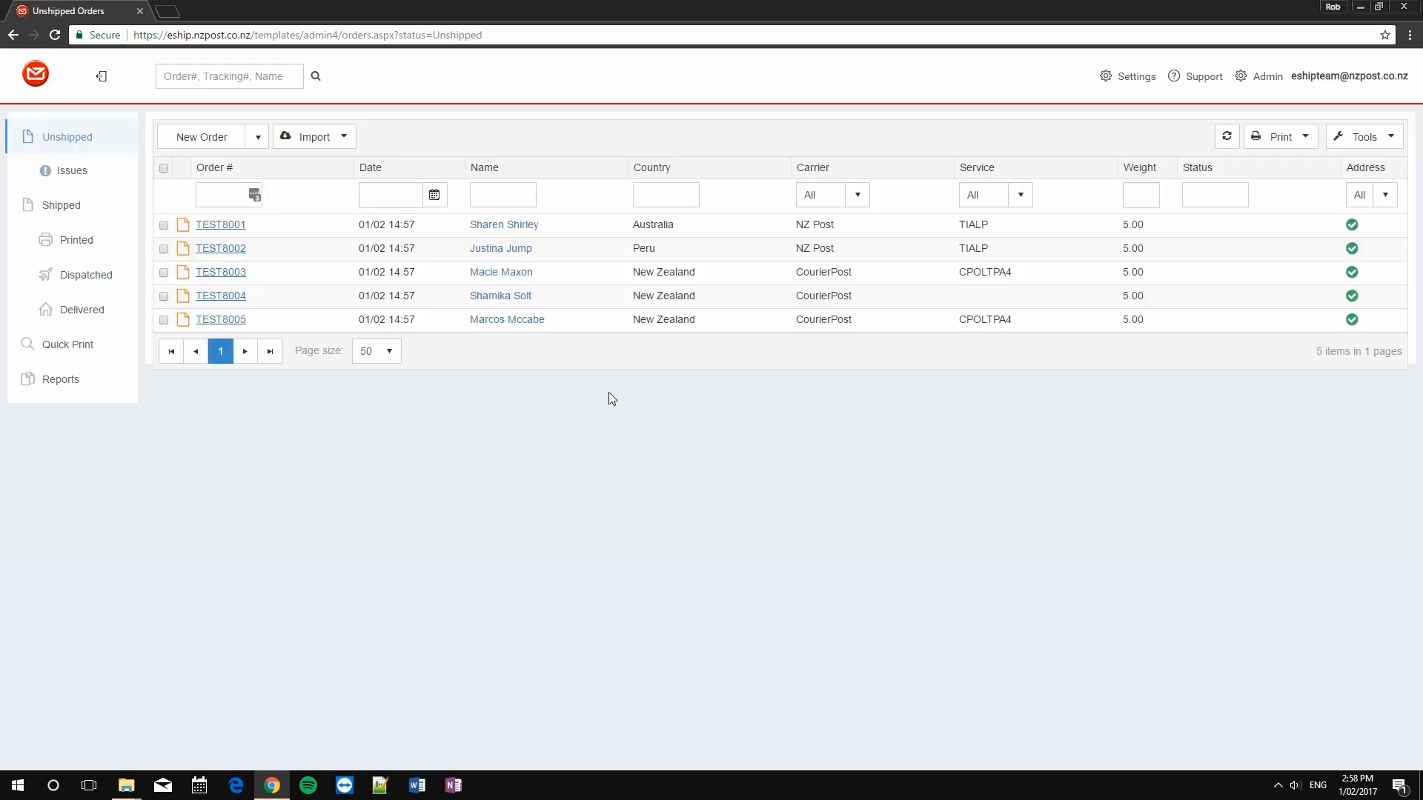
mouse_move(801, 470)
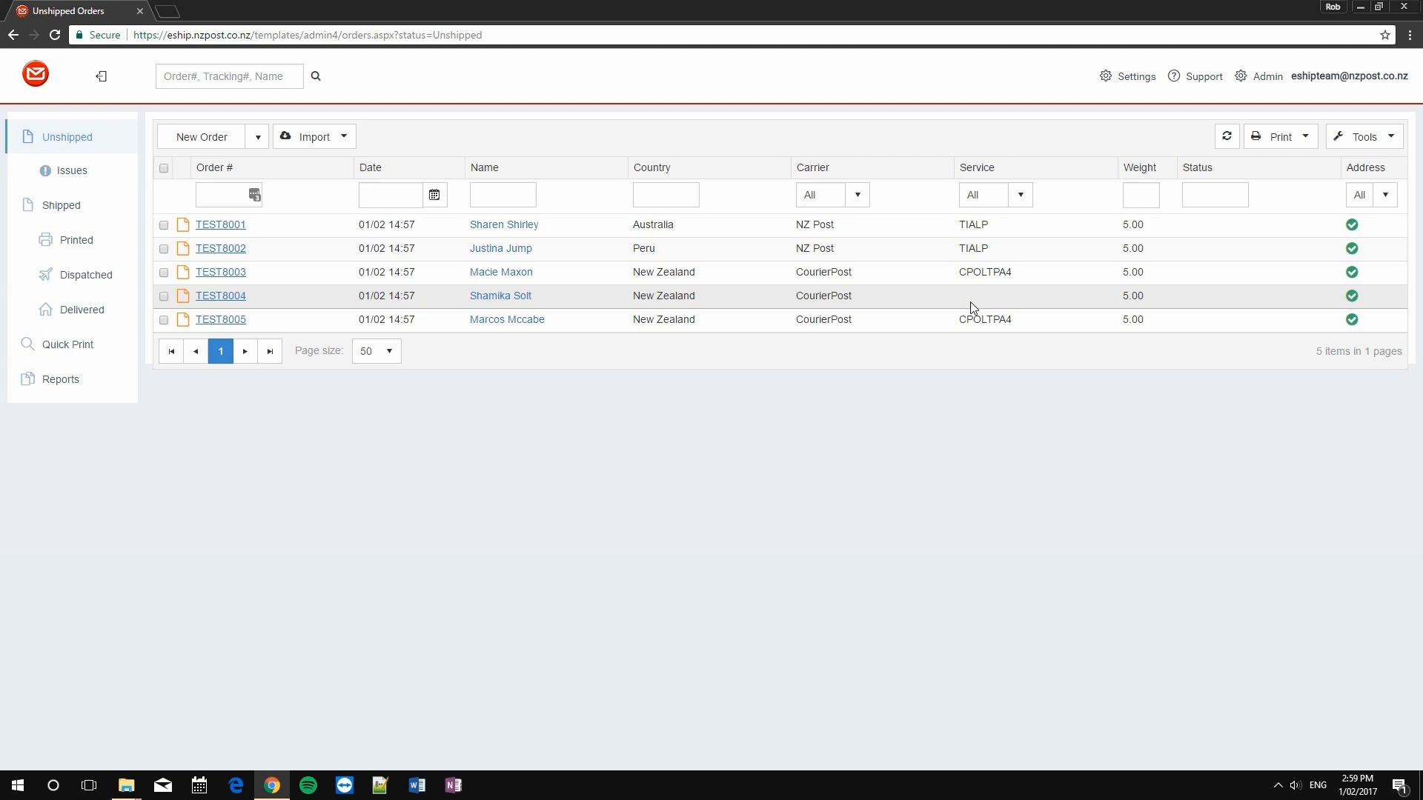
mouse_move(982, 296)
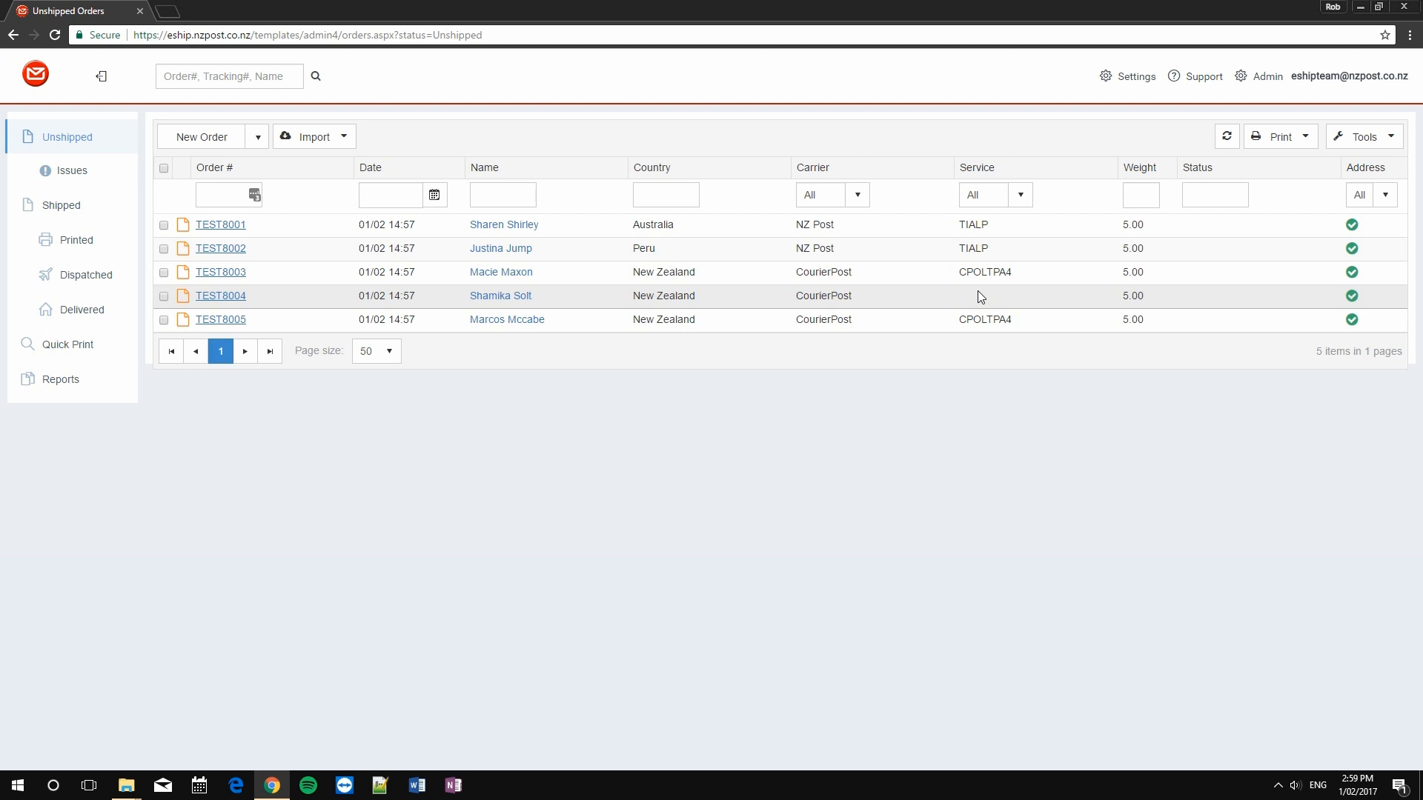
mouse_move(220, 296)
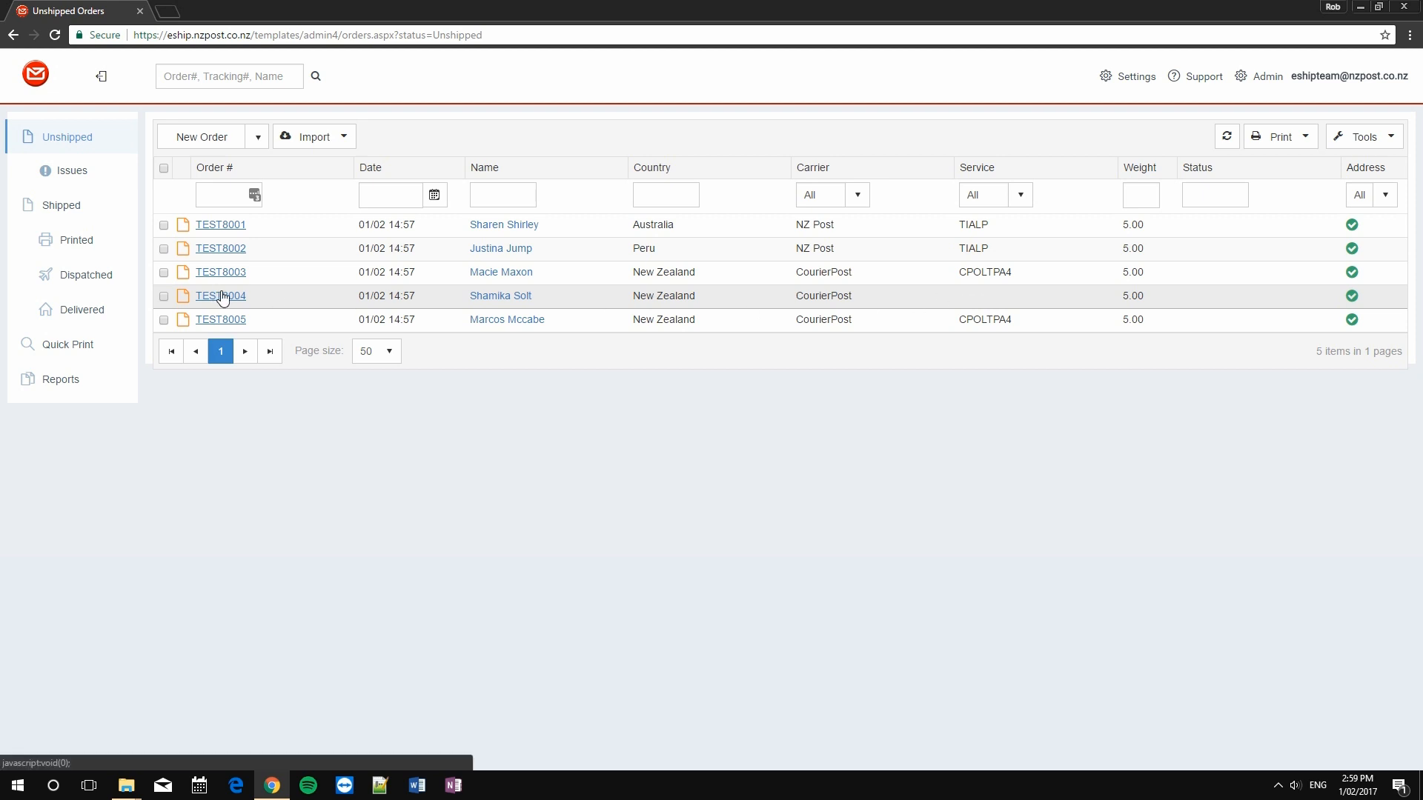
Set TEST8004's delivery service to CourierPost - CP Online A5 Trackpak and save.
click(199, 136)
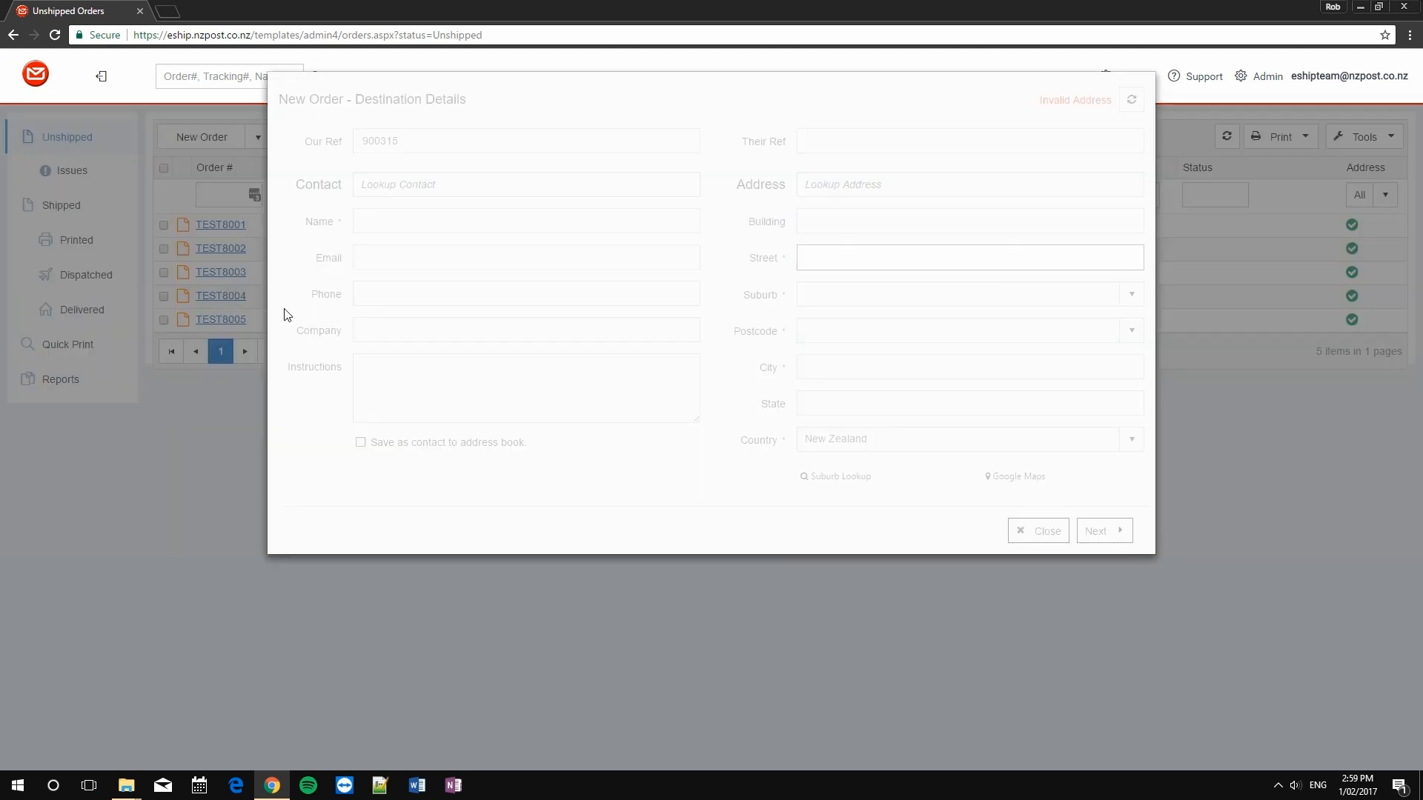
click(1098, 531)
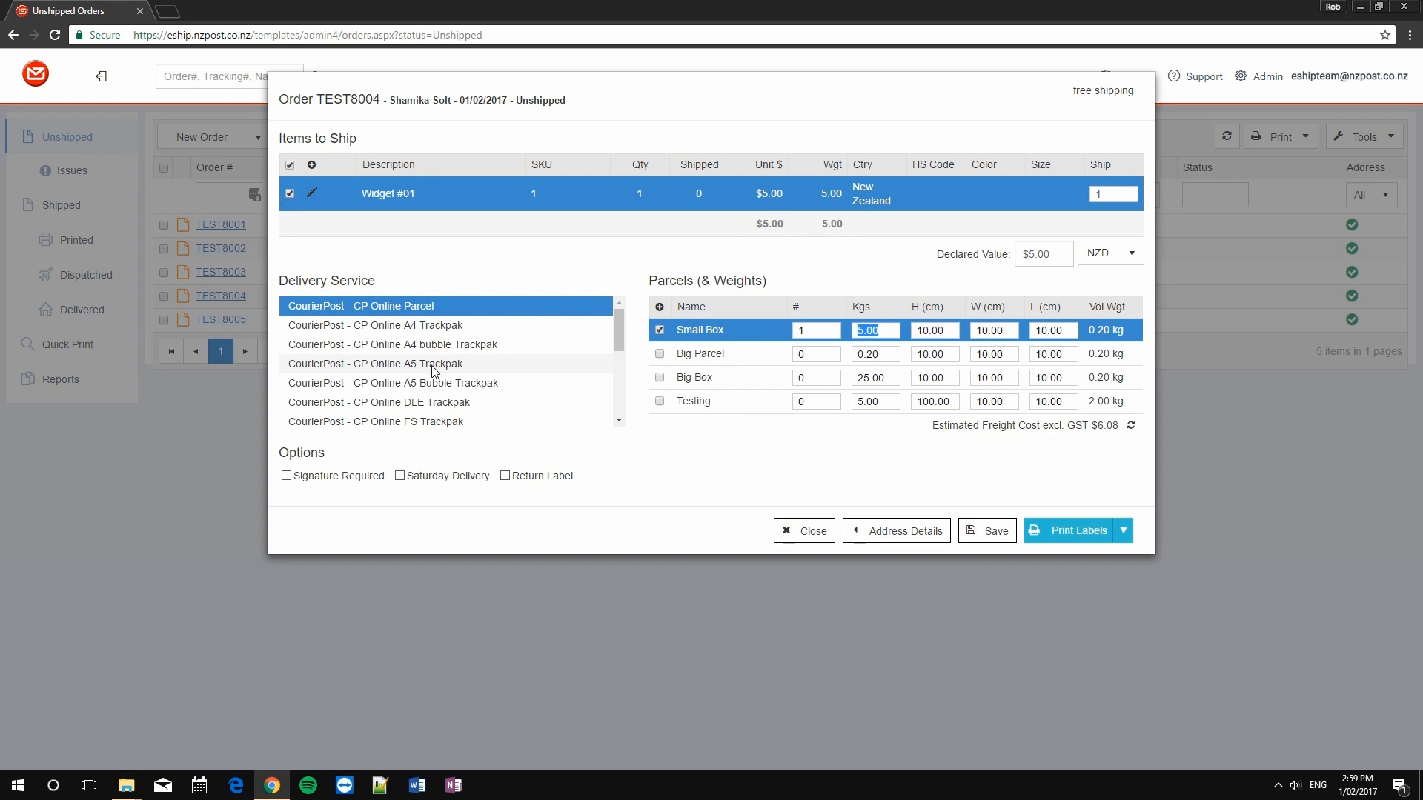
click(375, 364)
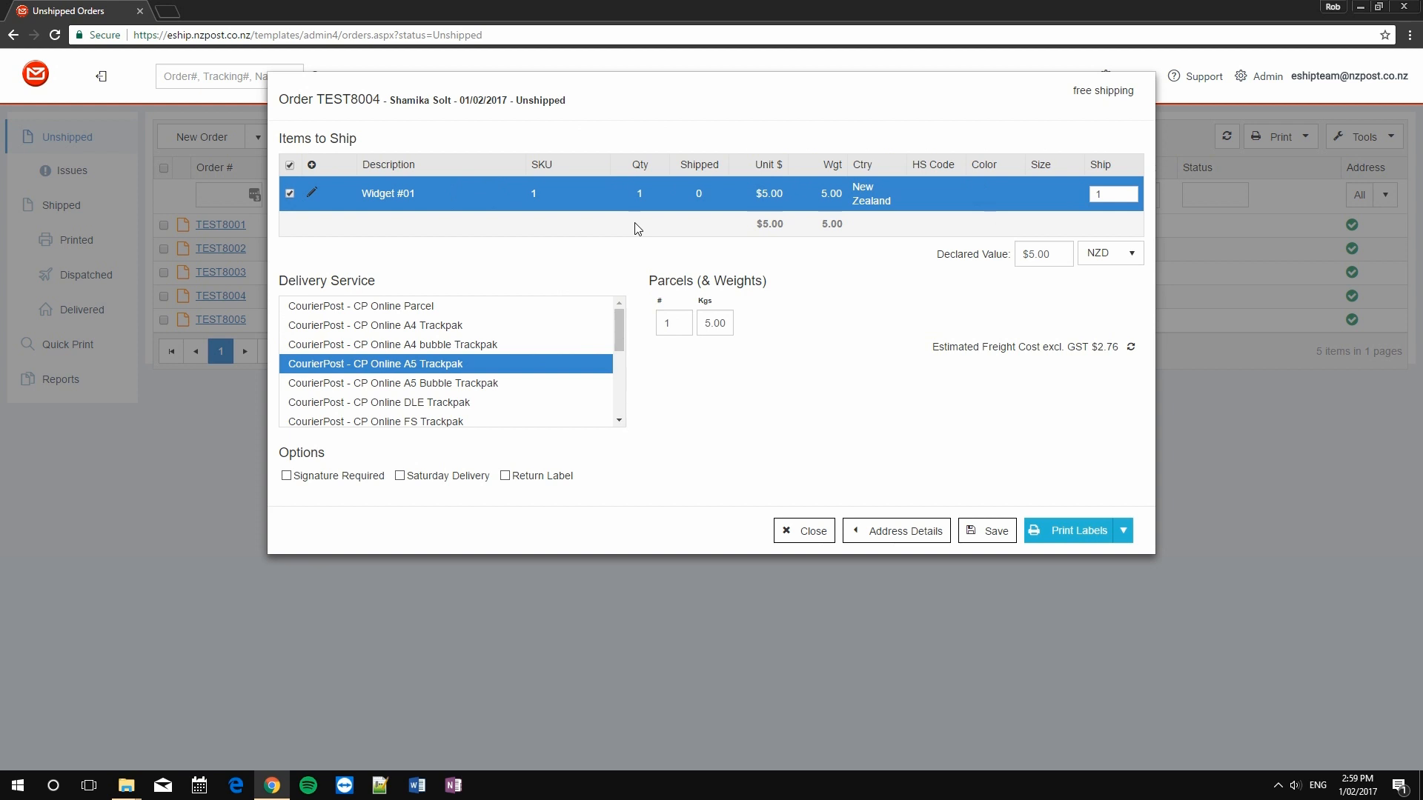
mouse_move(464, 213)
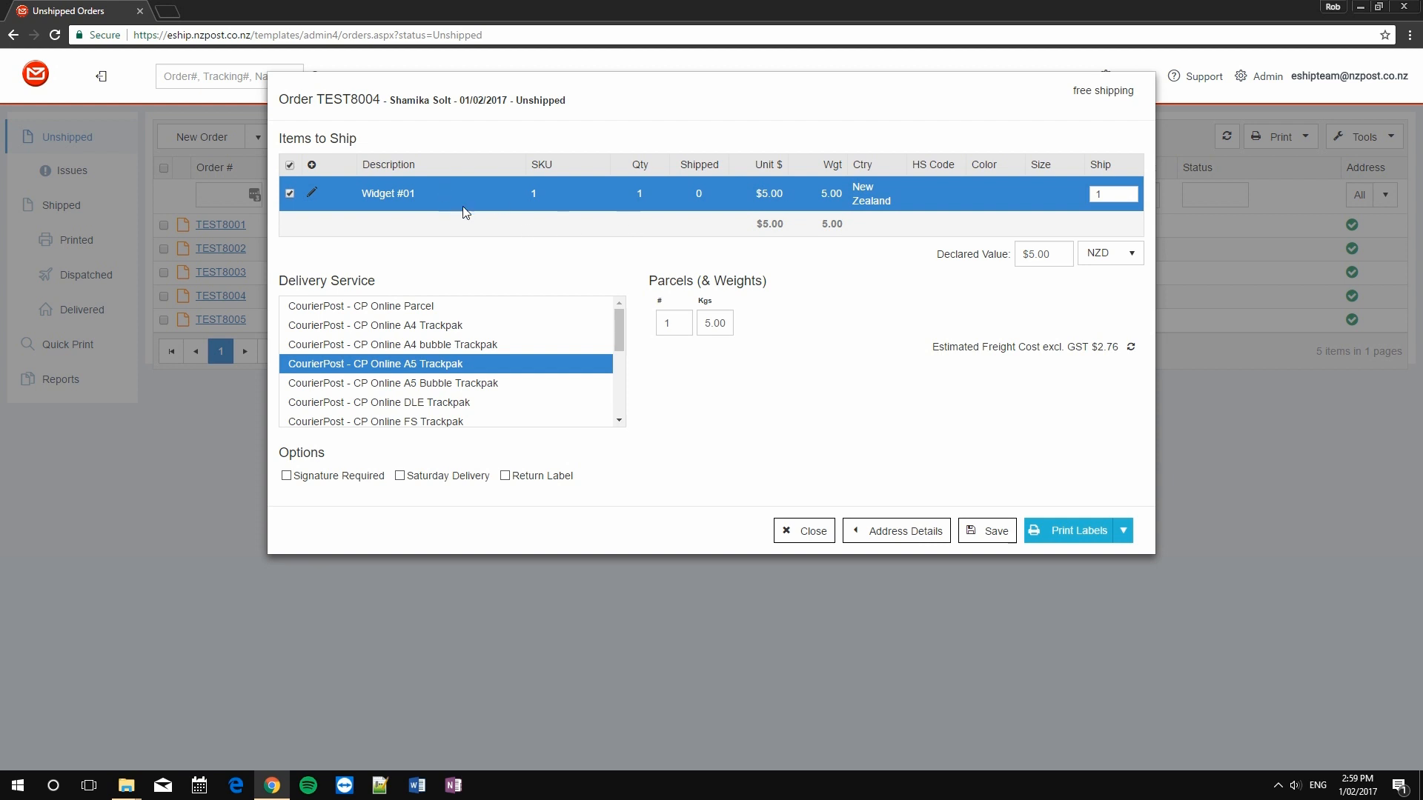
mouse_move(1086, 344)
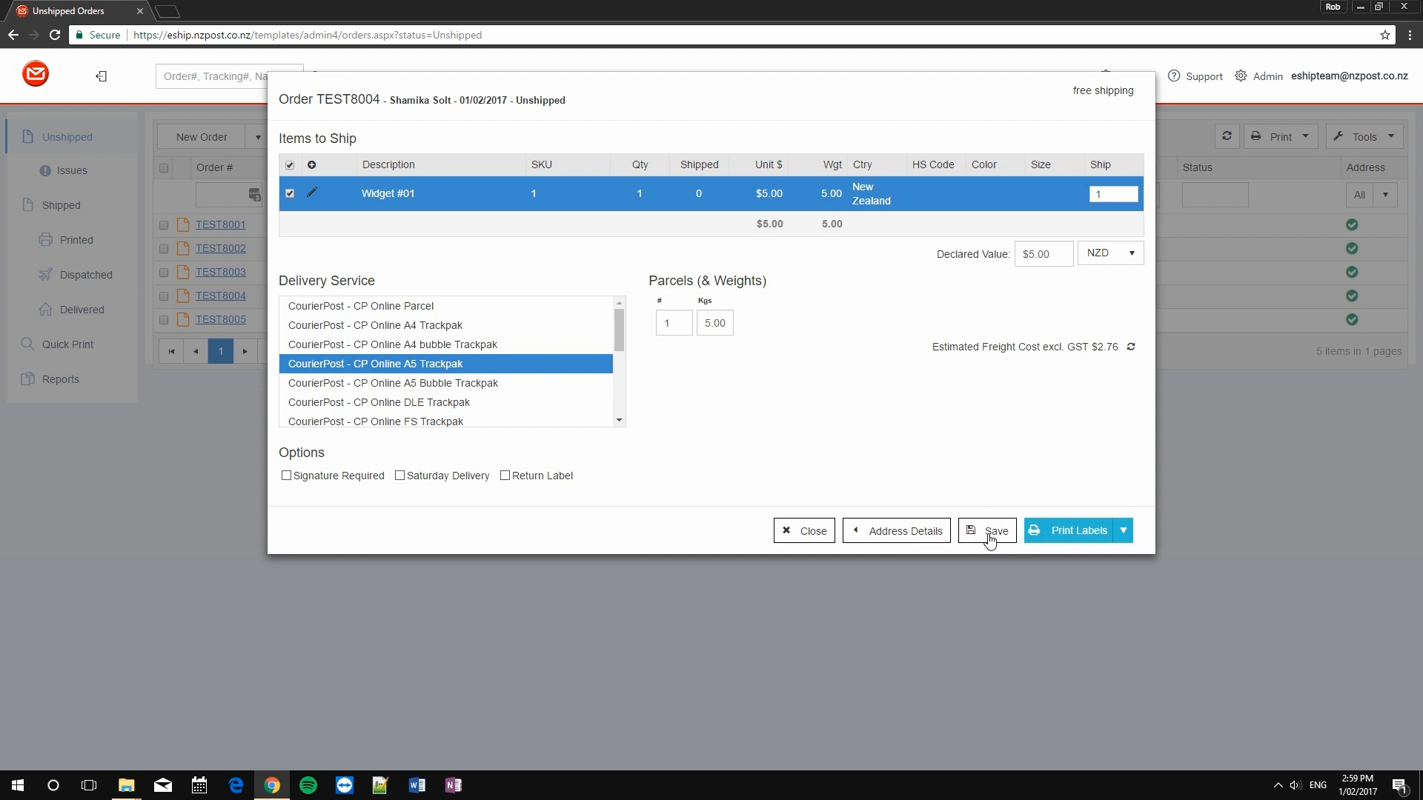
click(986, 530)
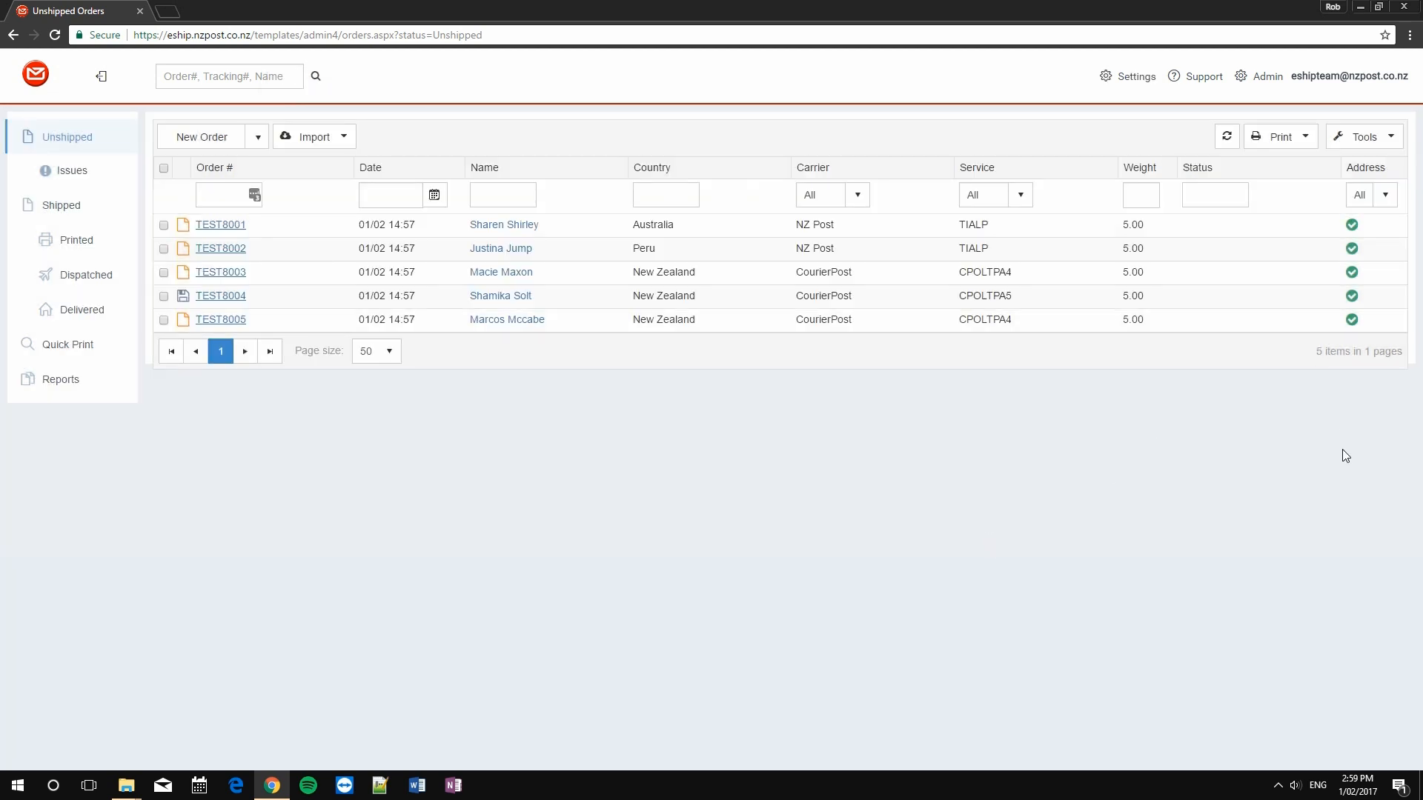
mouse_move(221, 312)
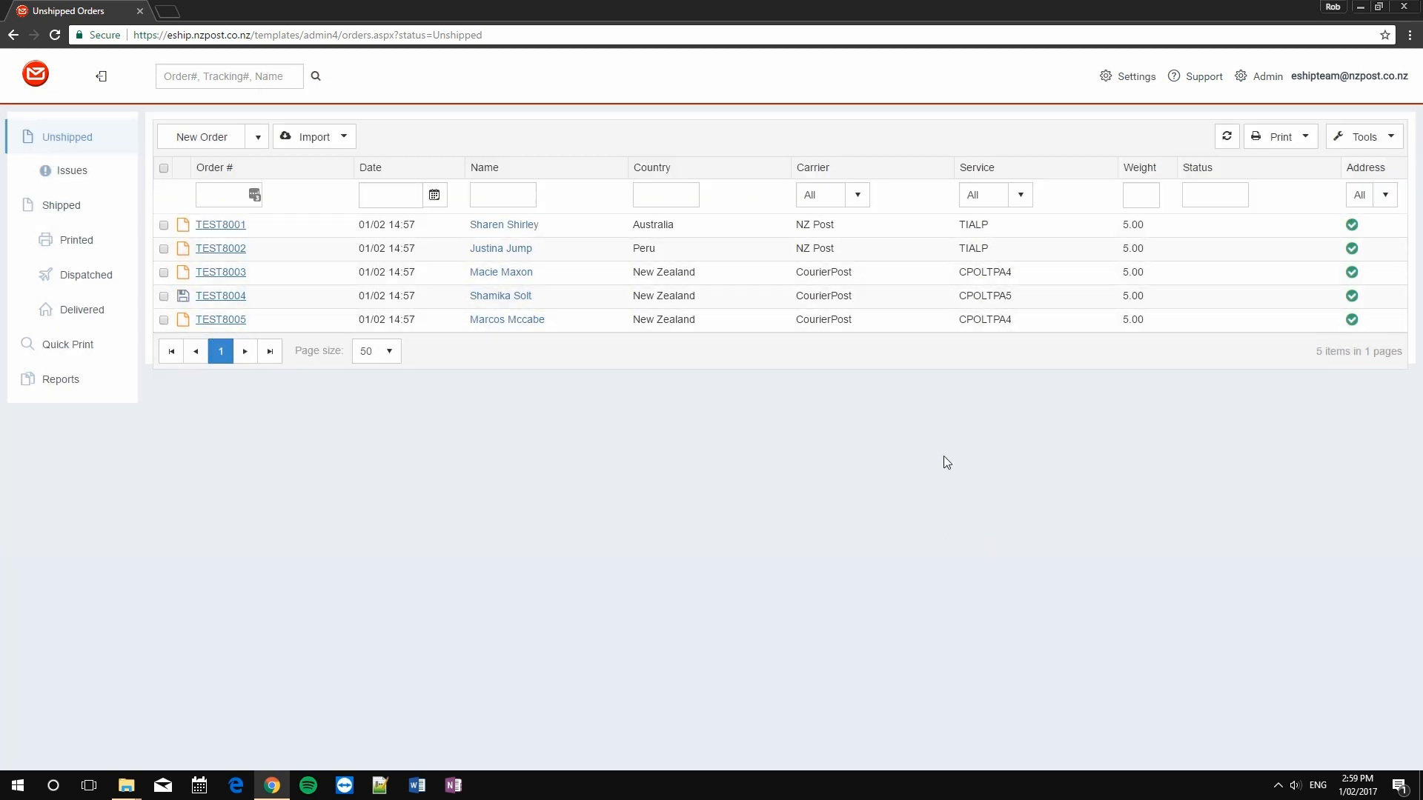
mouse_move(1015, 423)
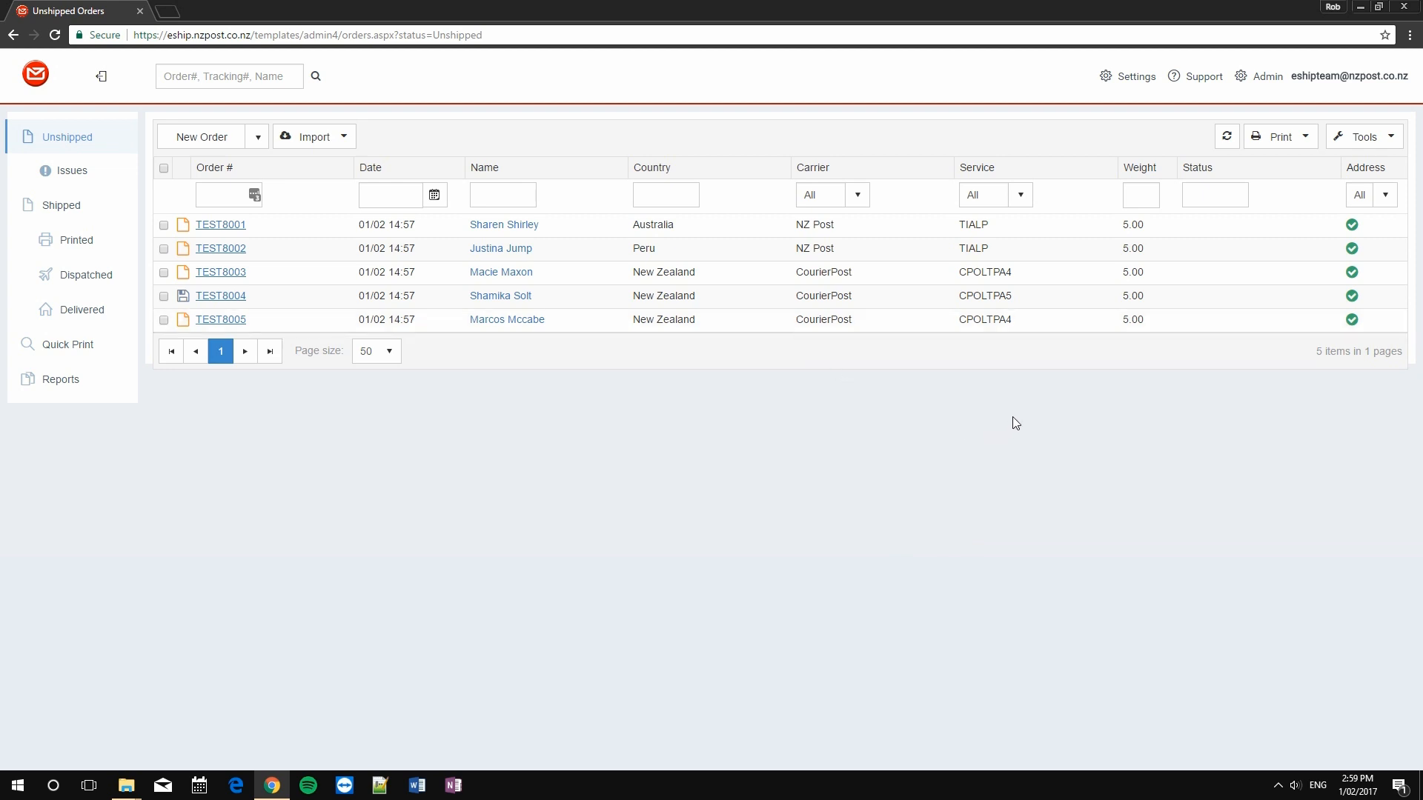
mouse_move(812, 486)
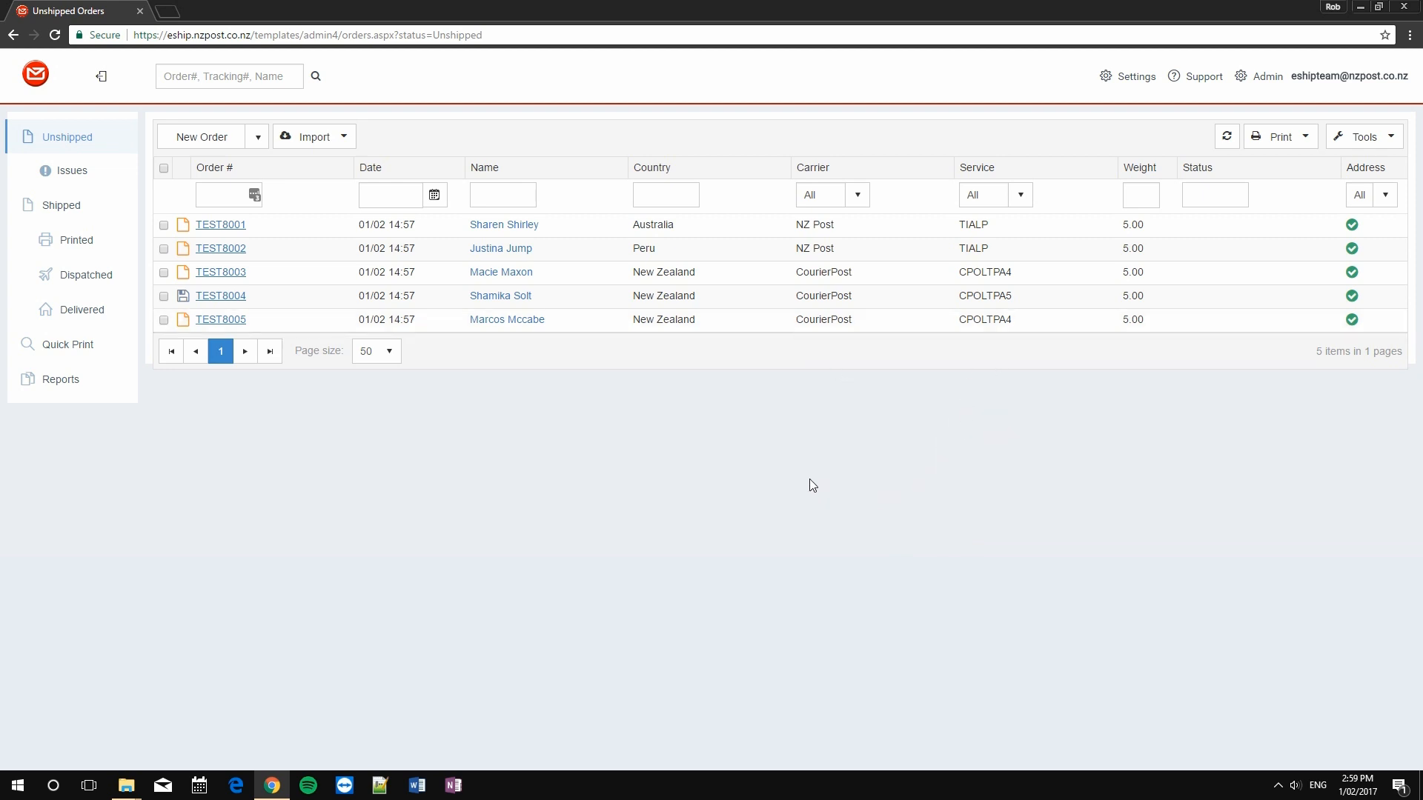
mouse_move(852, 428)
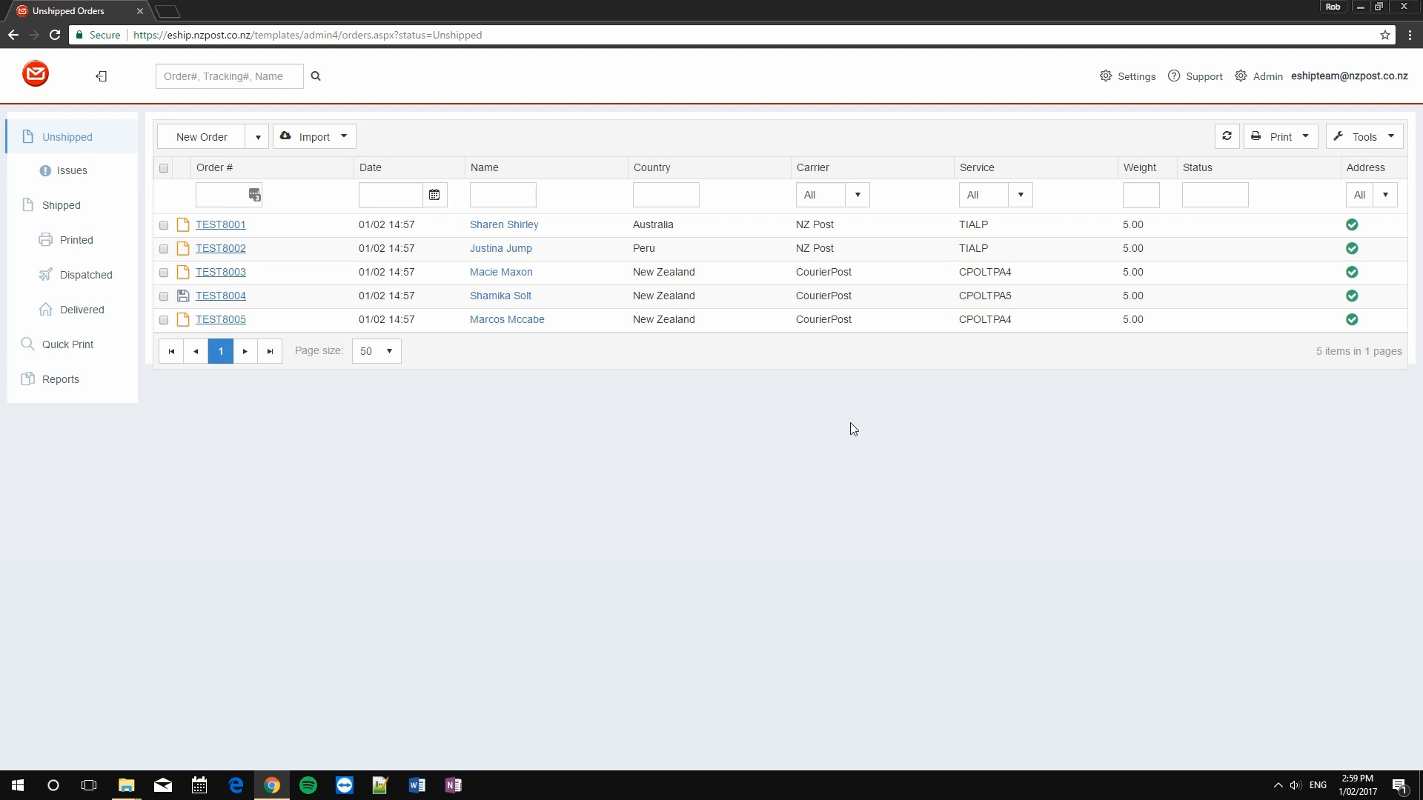
mouse_move(846, 296)
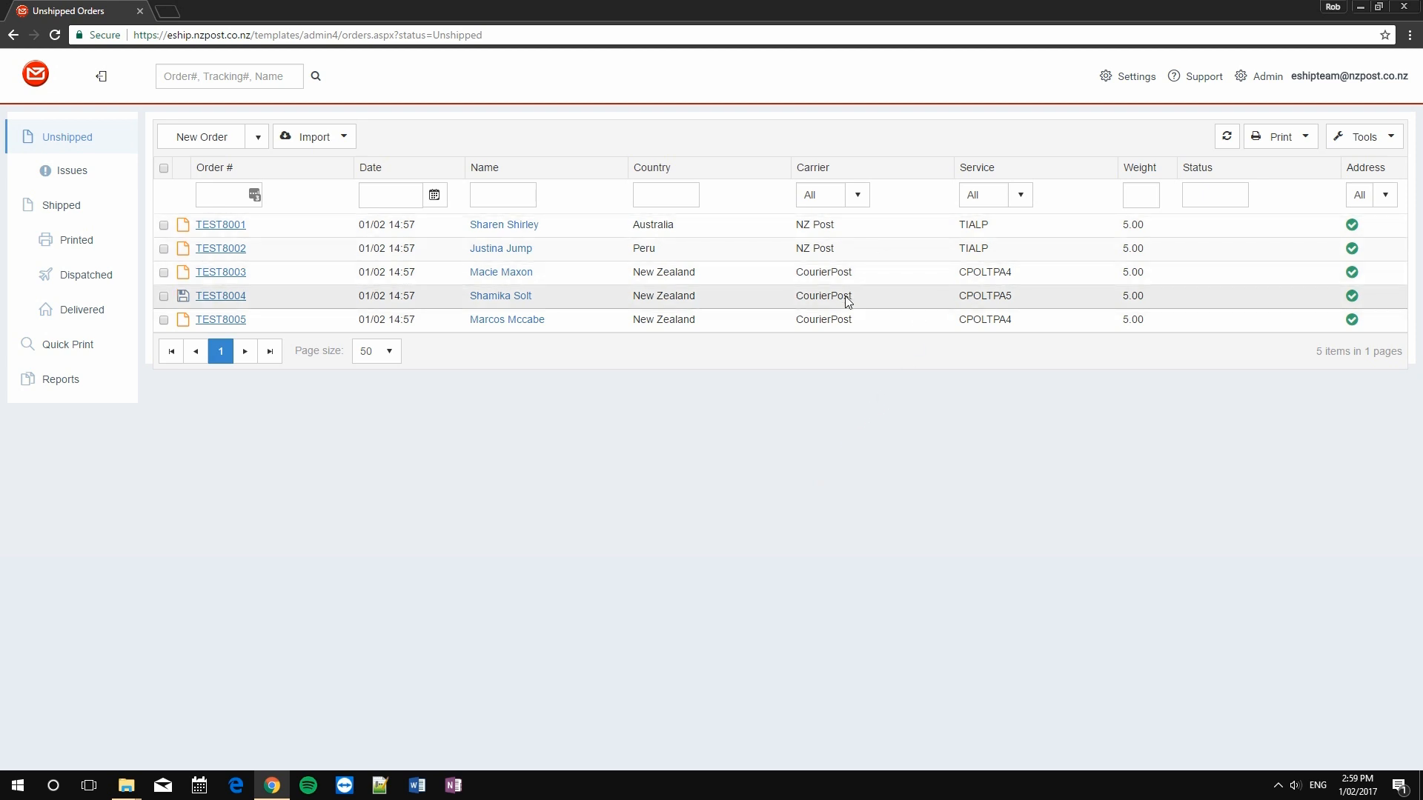
mouse_move(856, 194)
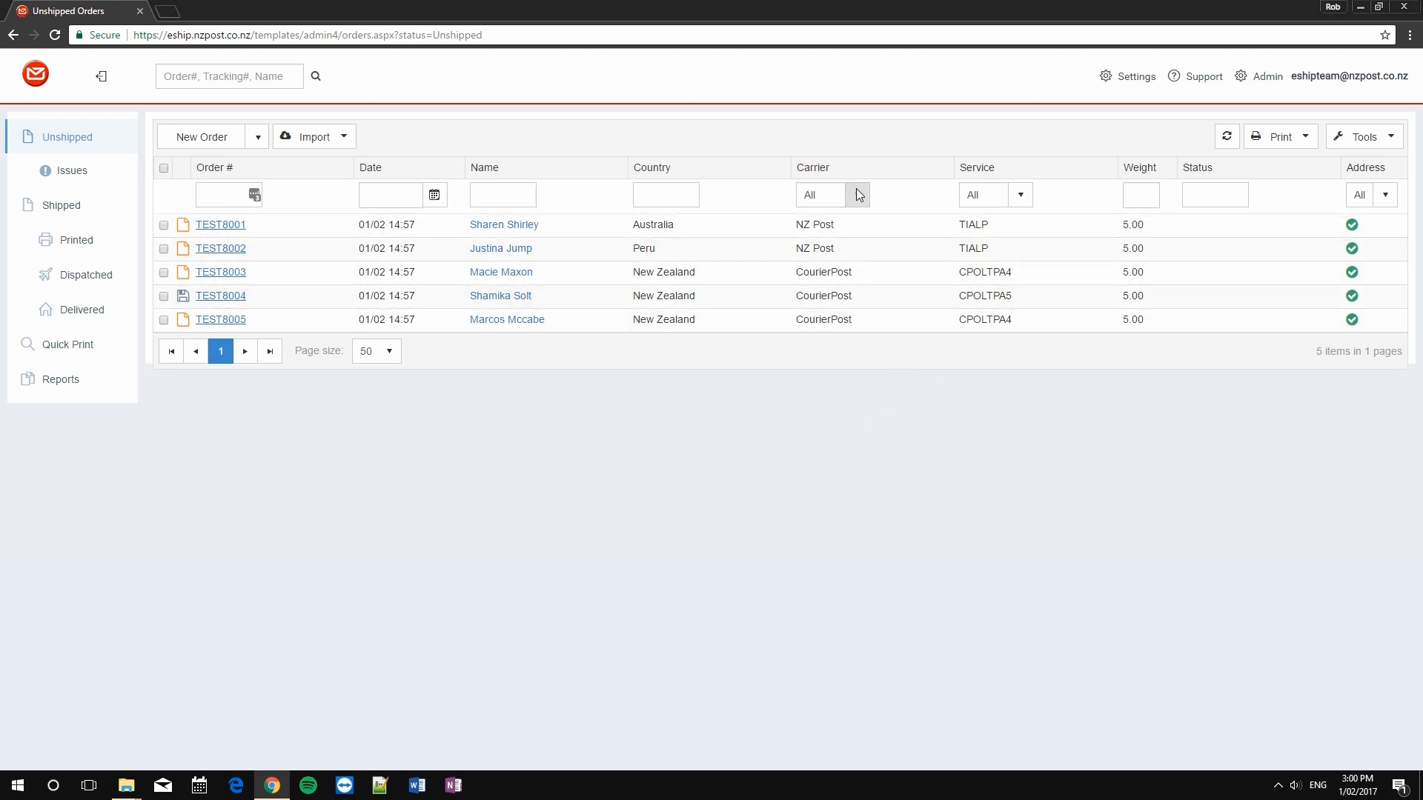
Filter the Unshipped list to CourierPost carrier and select all three orders.
click(856, 194)
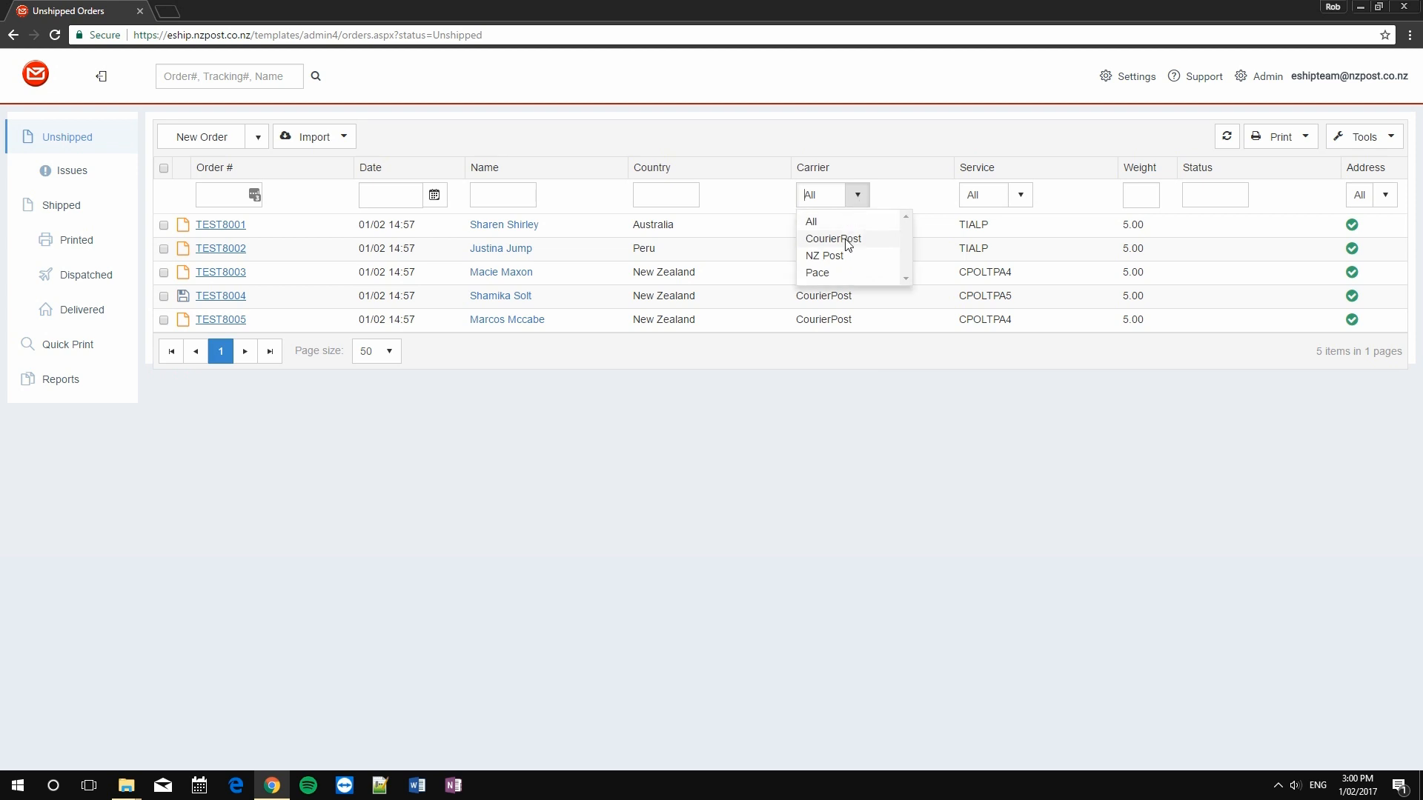
click(832, 238)
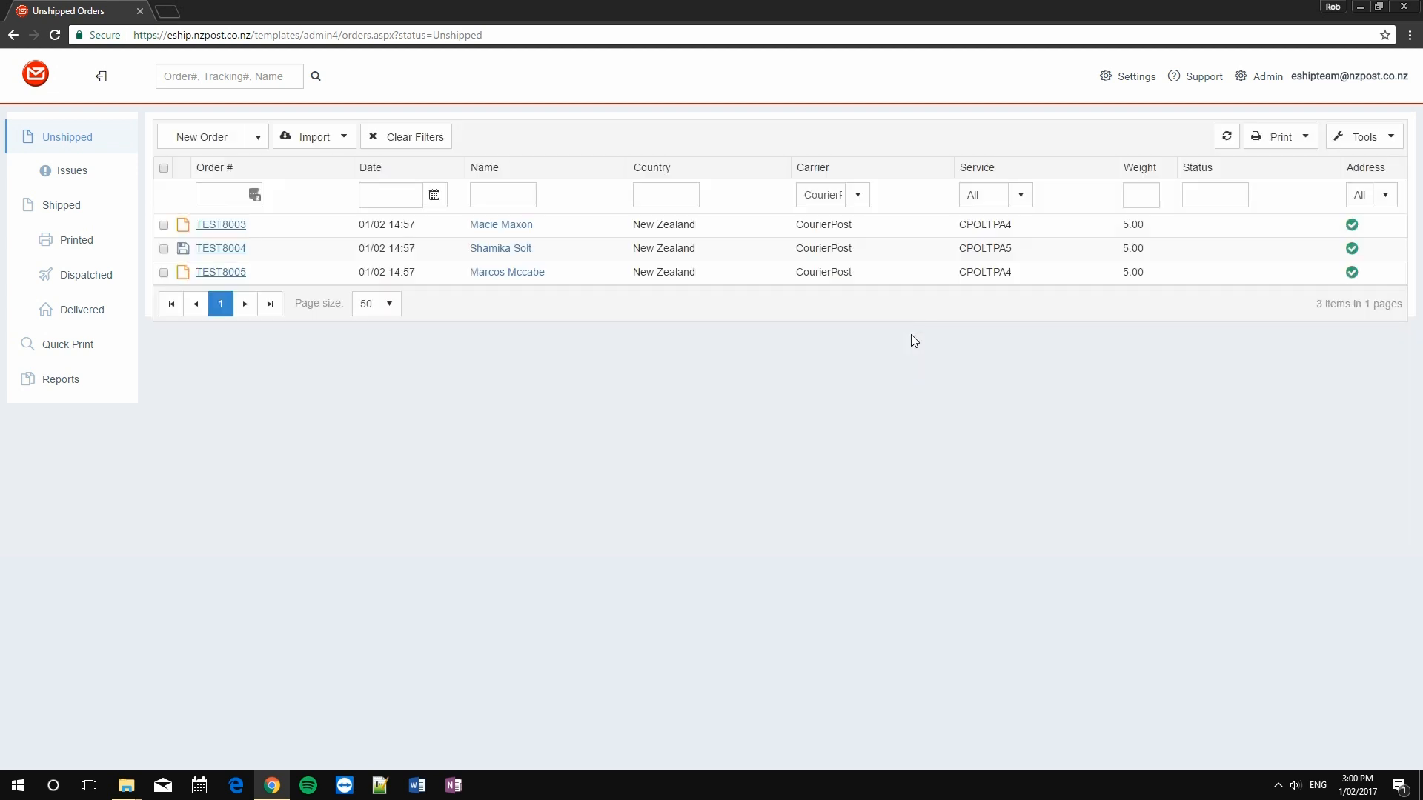
mouse_move(748, 235)
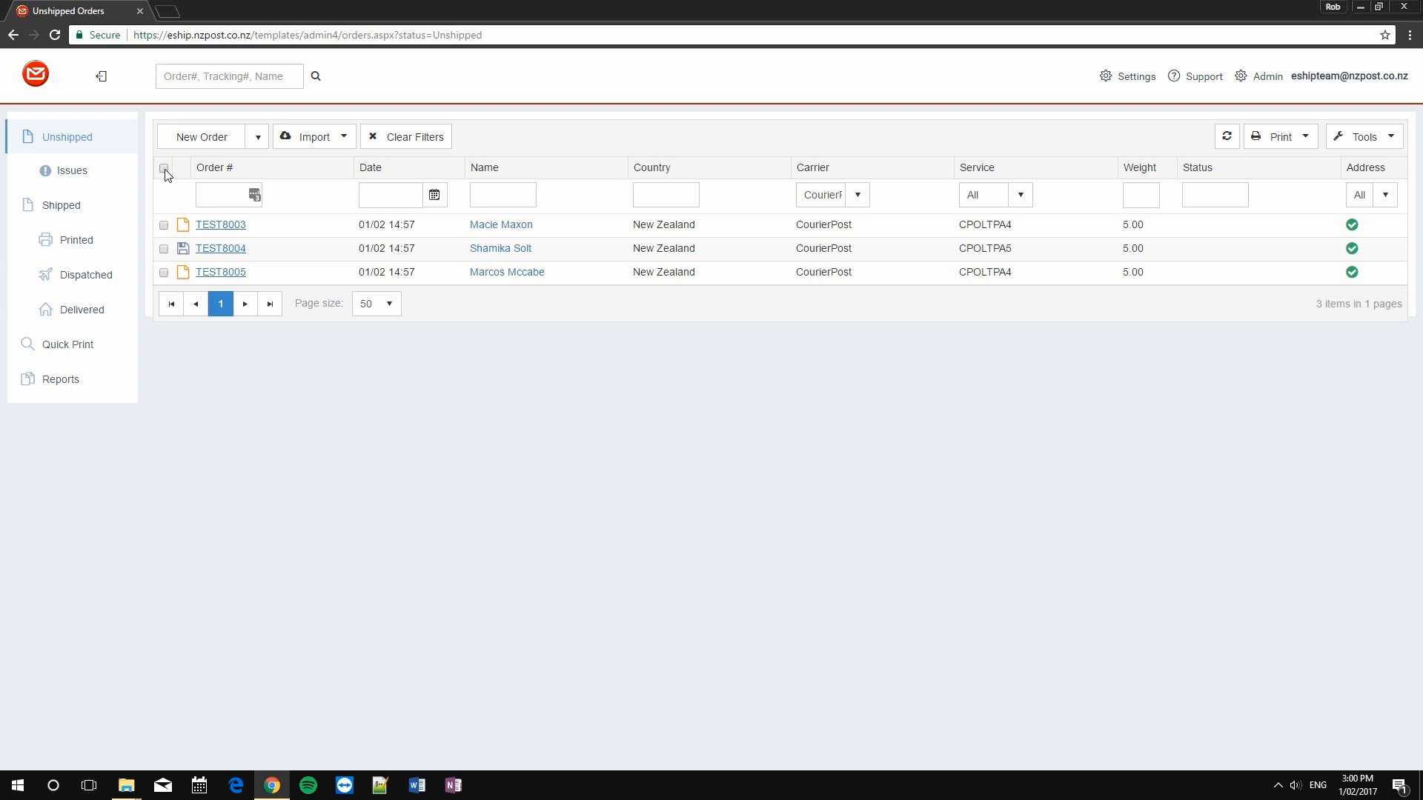
click(165, 175)
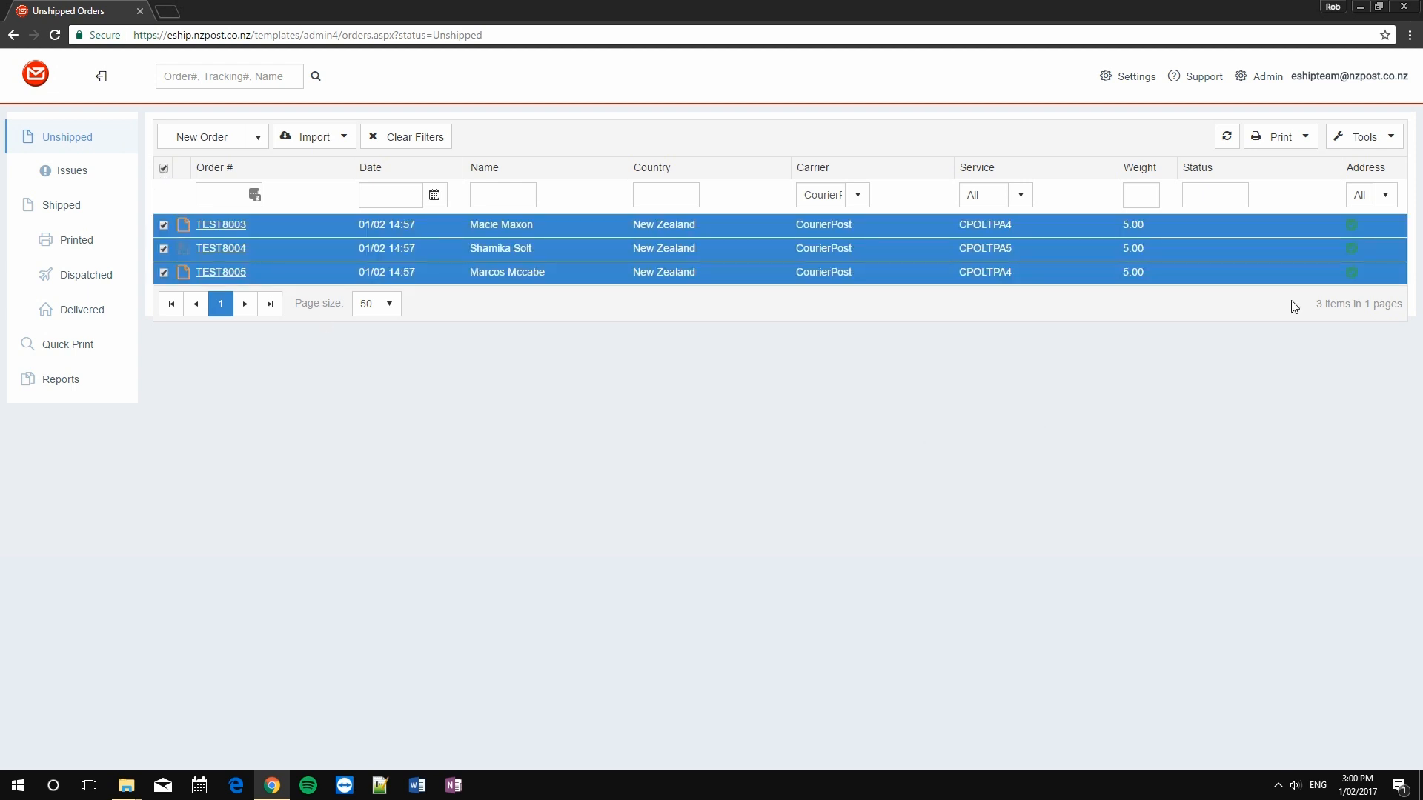
click(1304, 136)
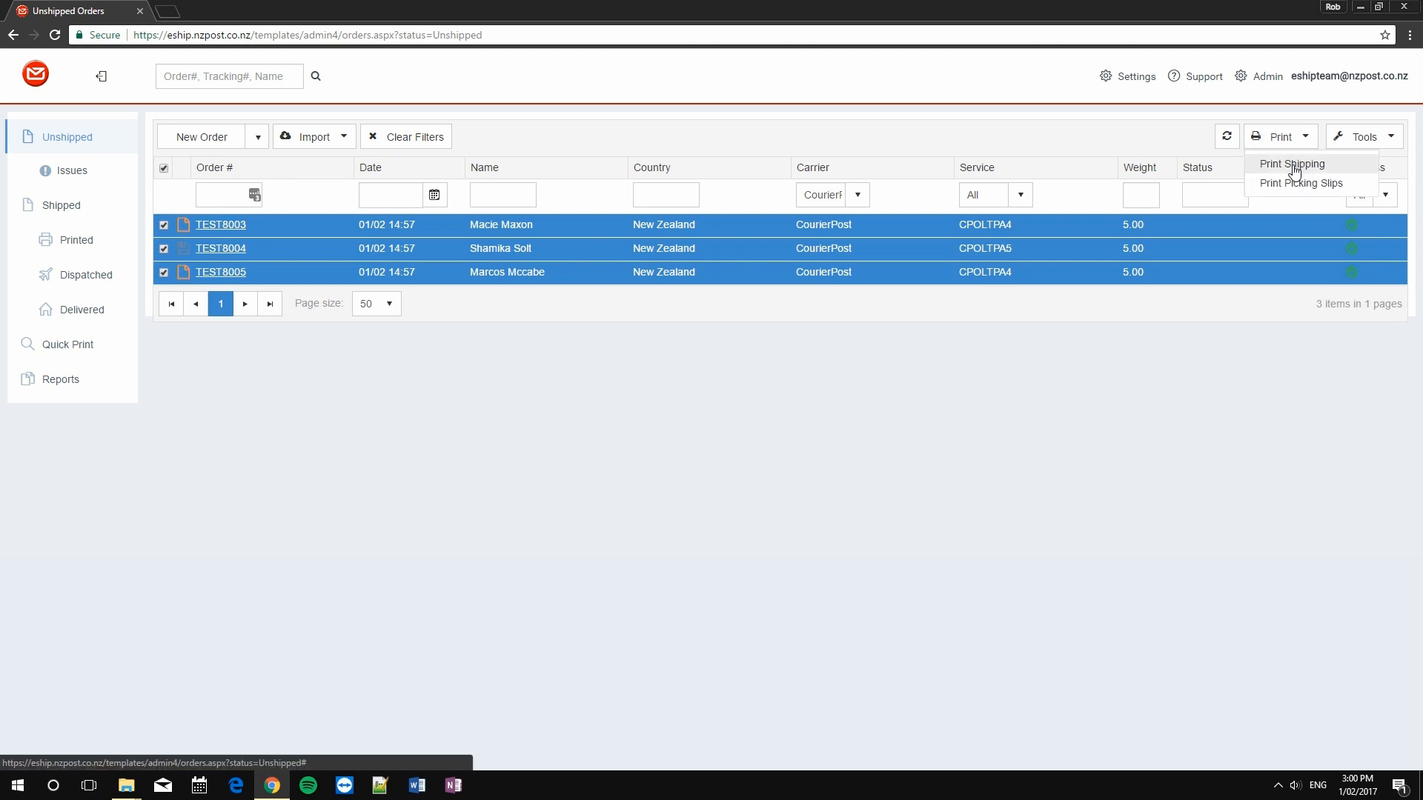
Print shipping labels for the three selected CourierPost orders and dismiss the completion message.
click(1290, 165)
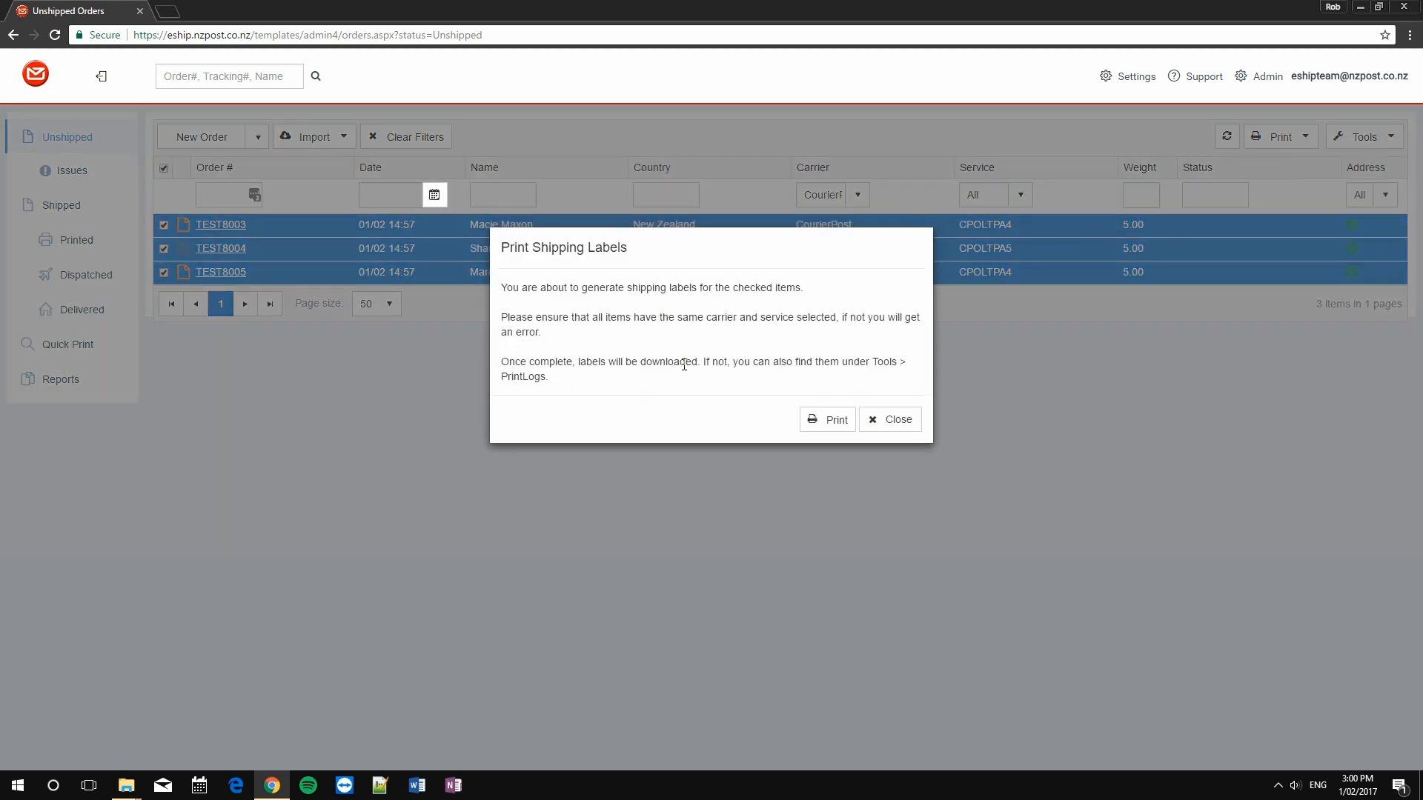
click(825, 419)
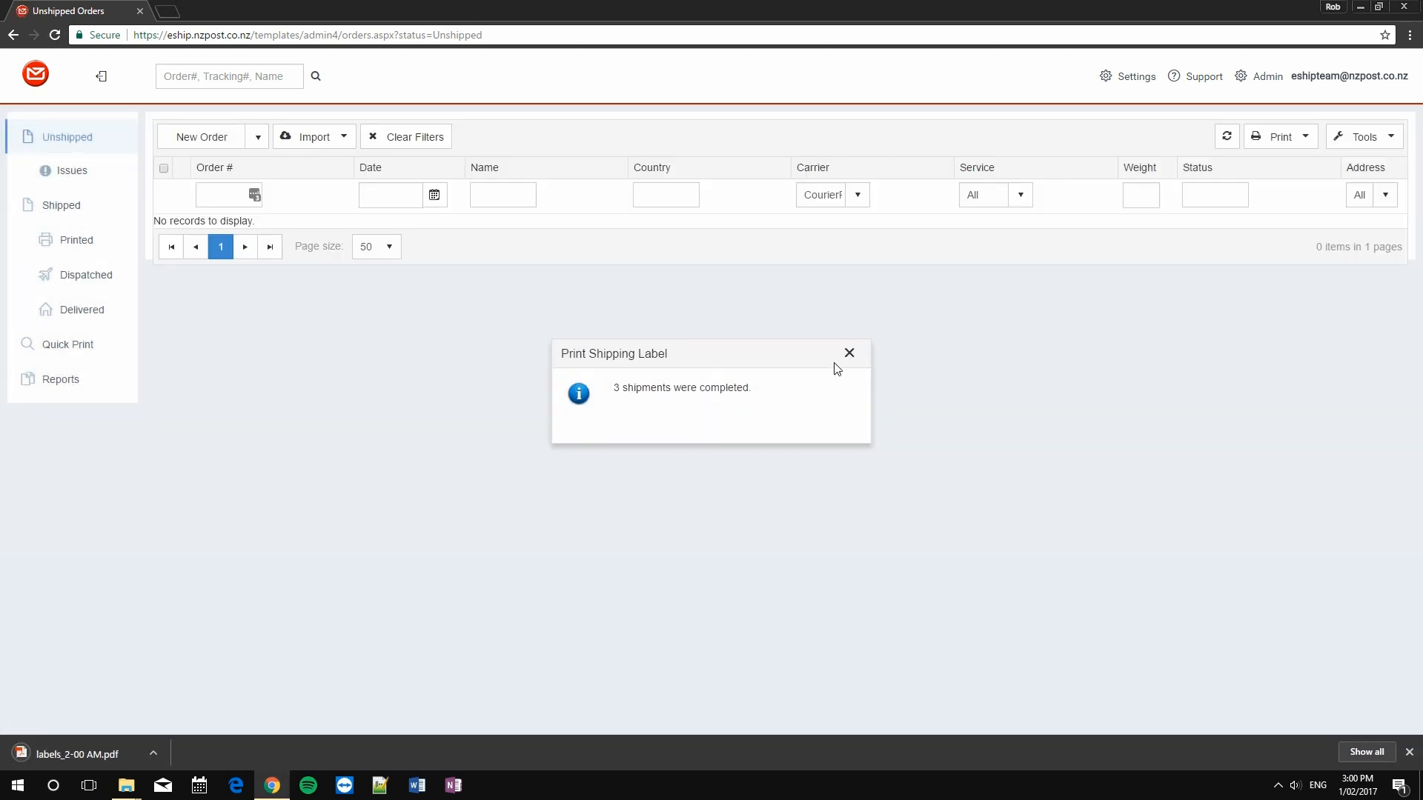
click(848, 352)
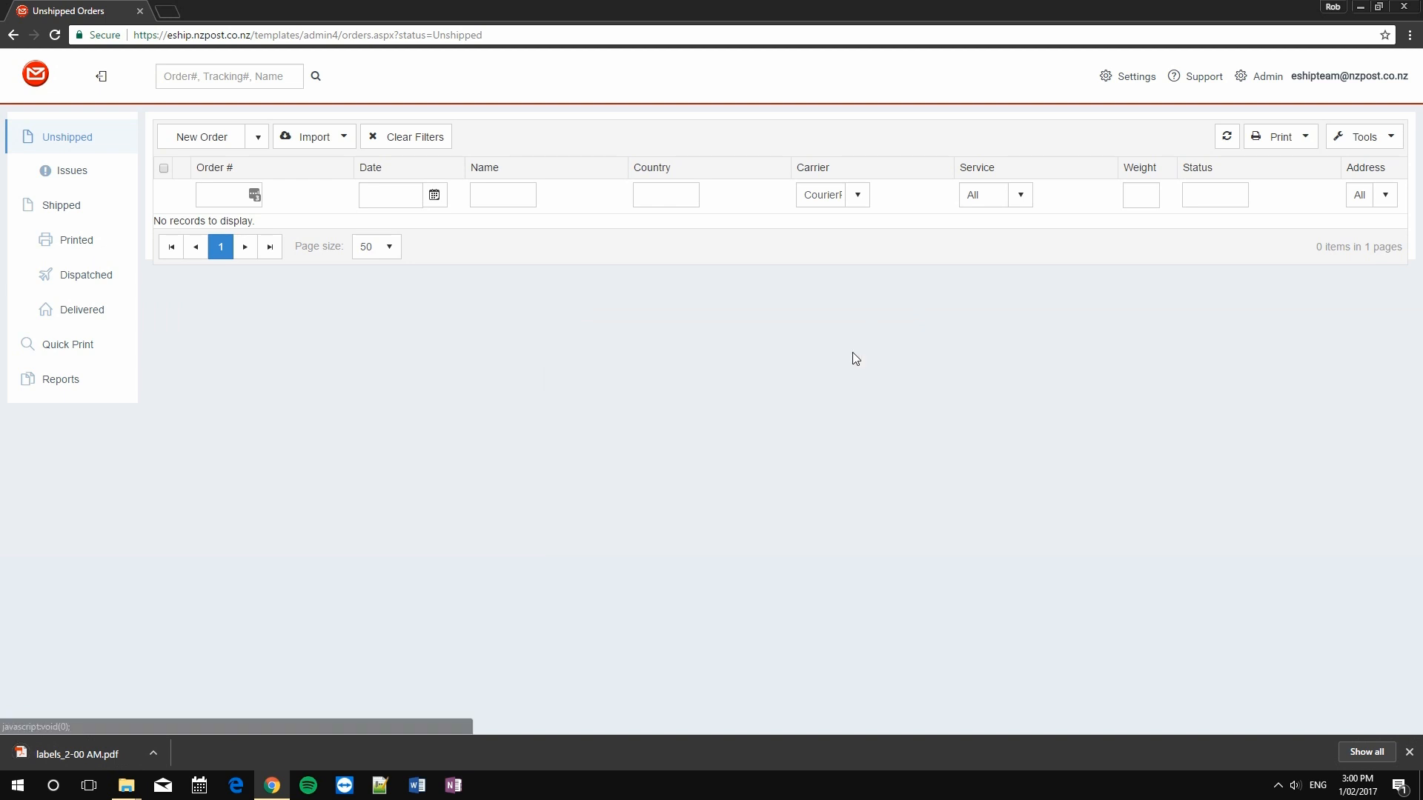
mouse_move(708, 442)
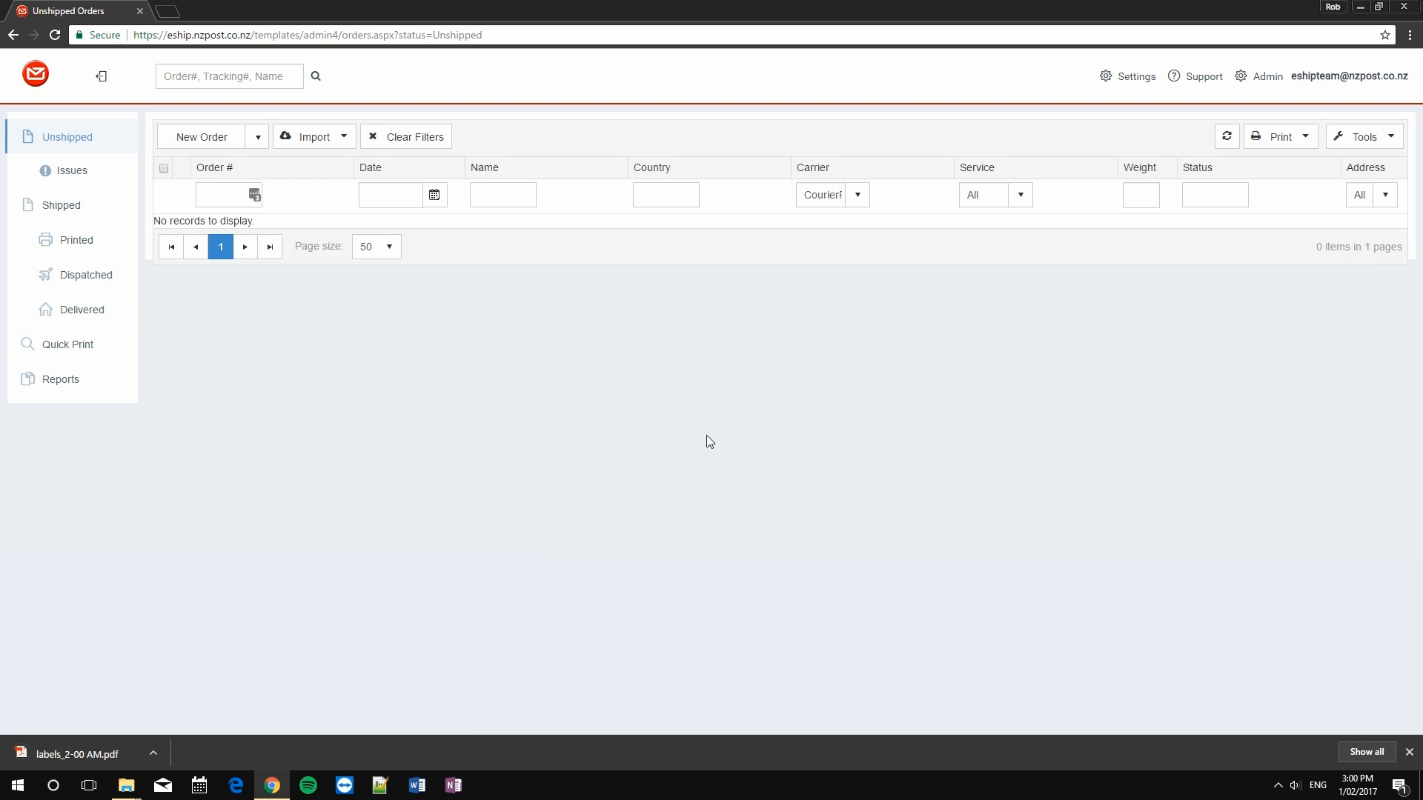
mouse_move(179, 651)
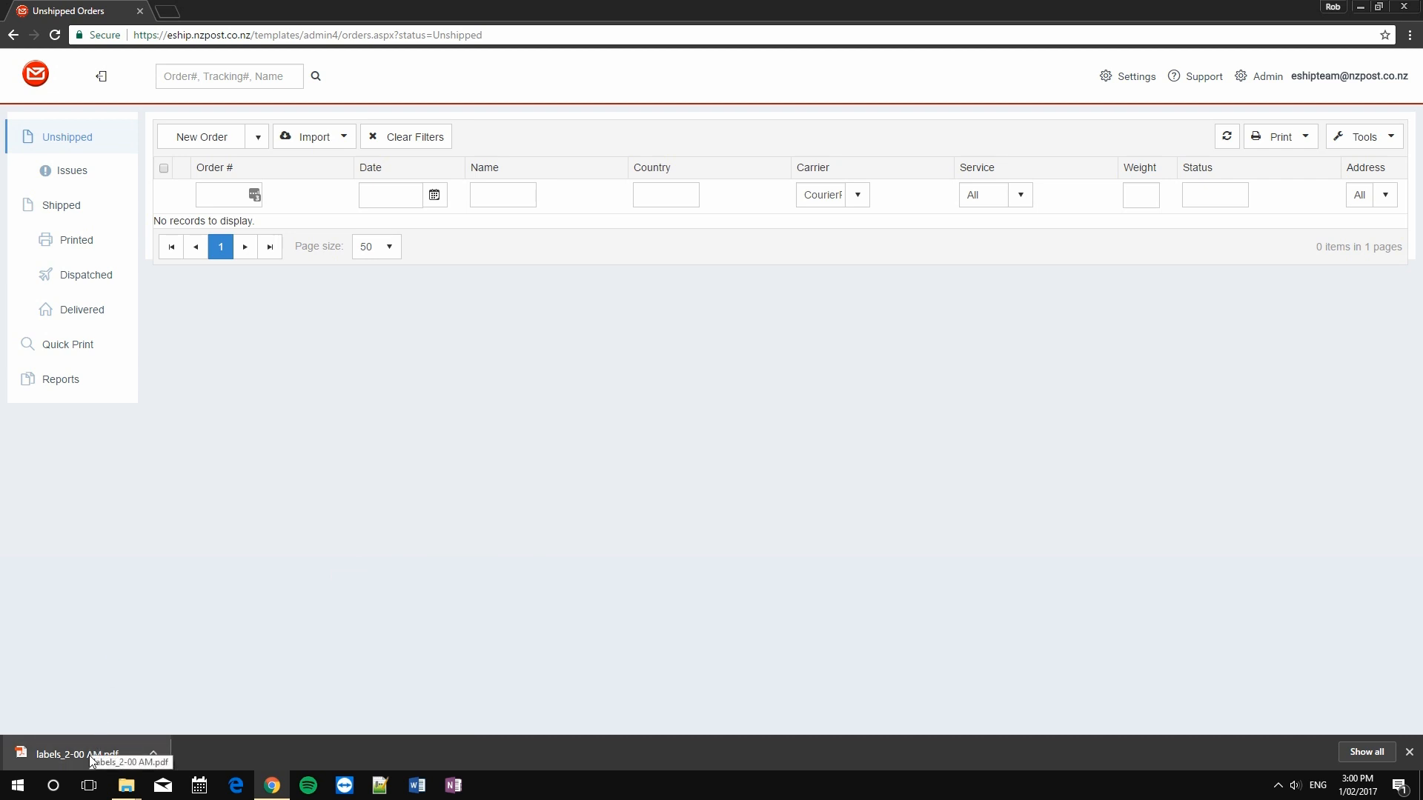
click(77, 754)
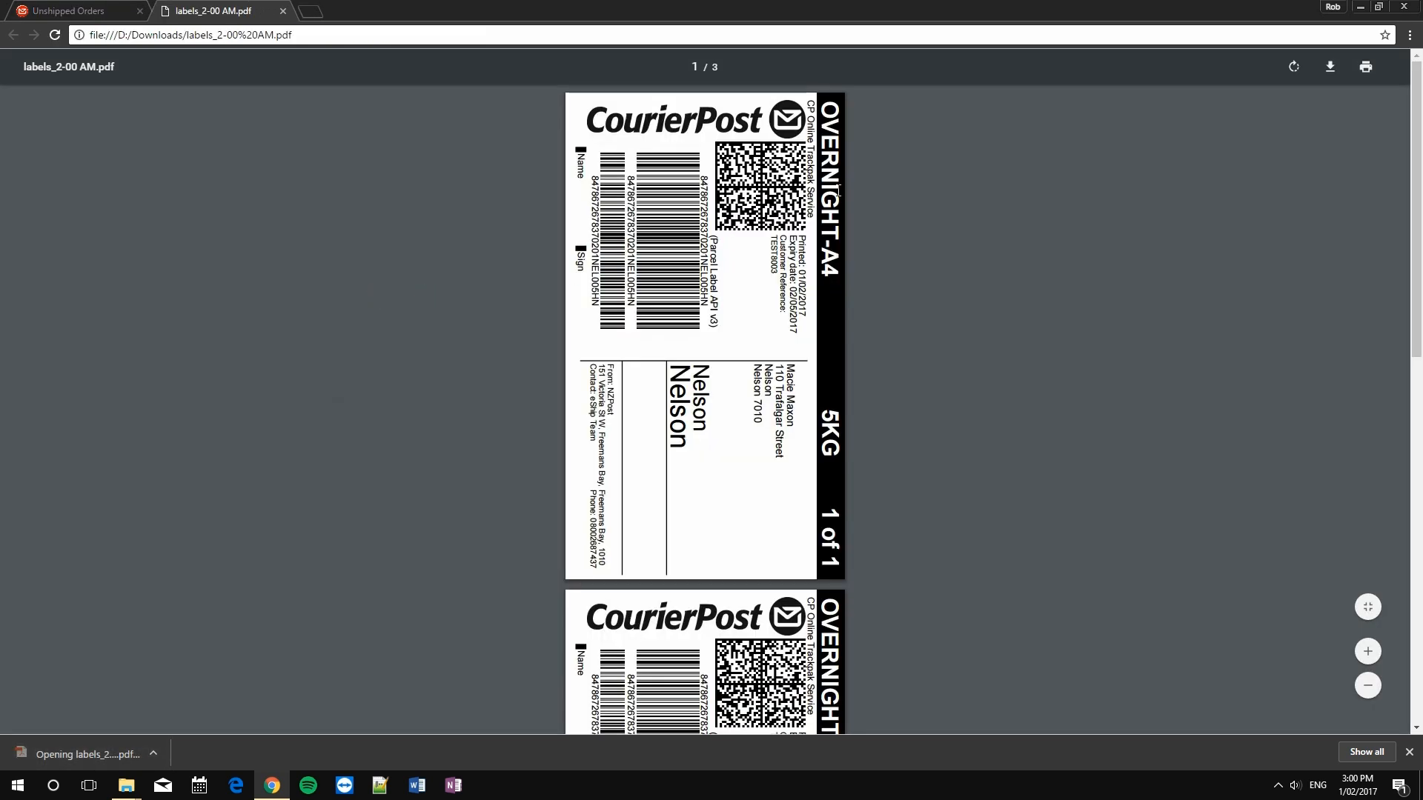
click(1292, 66)
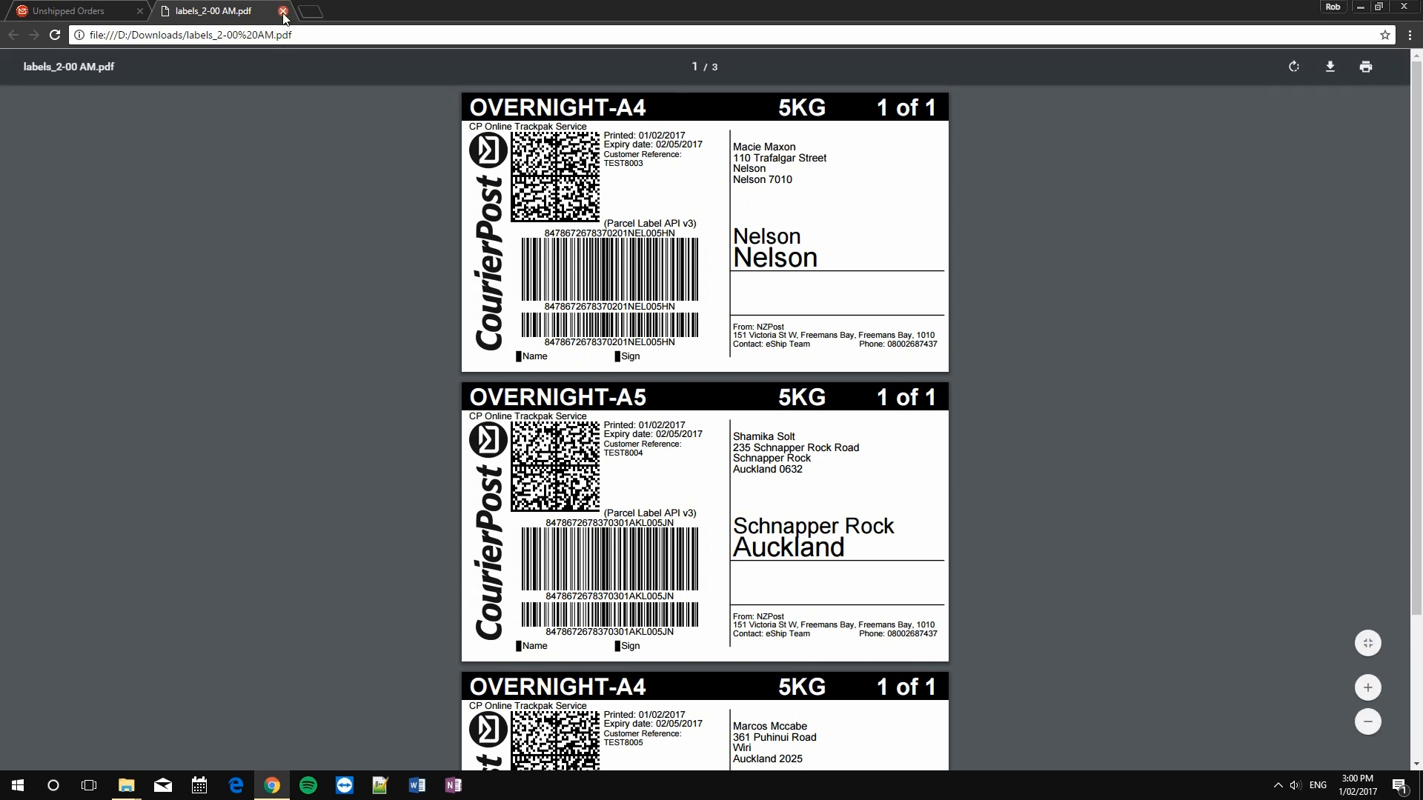
click(282, 11)
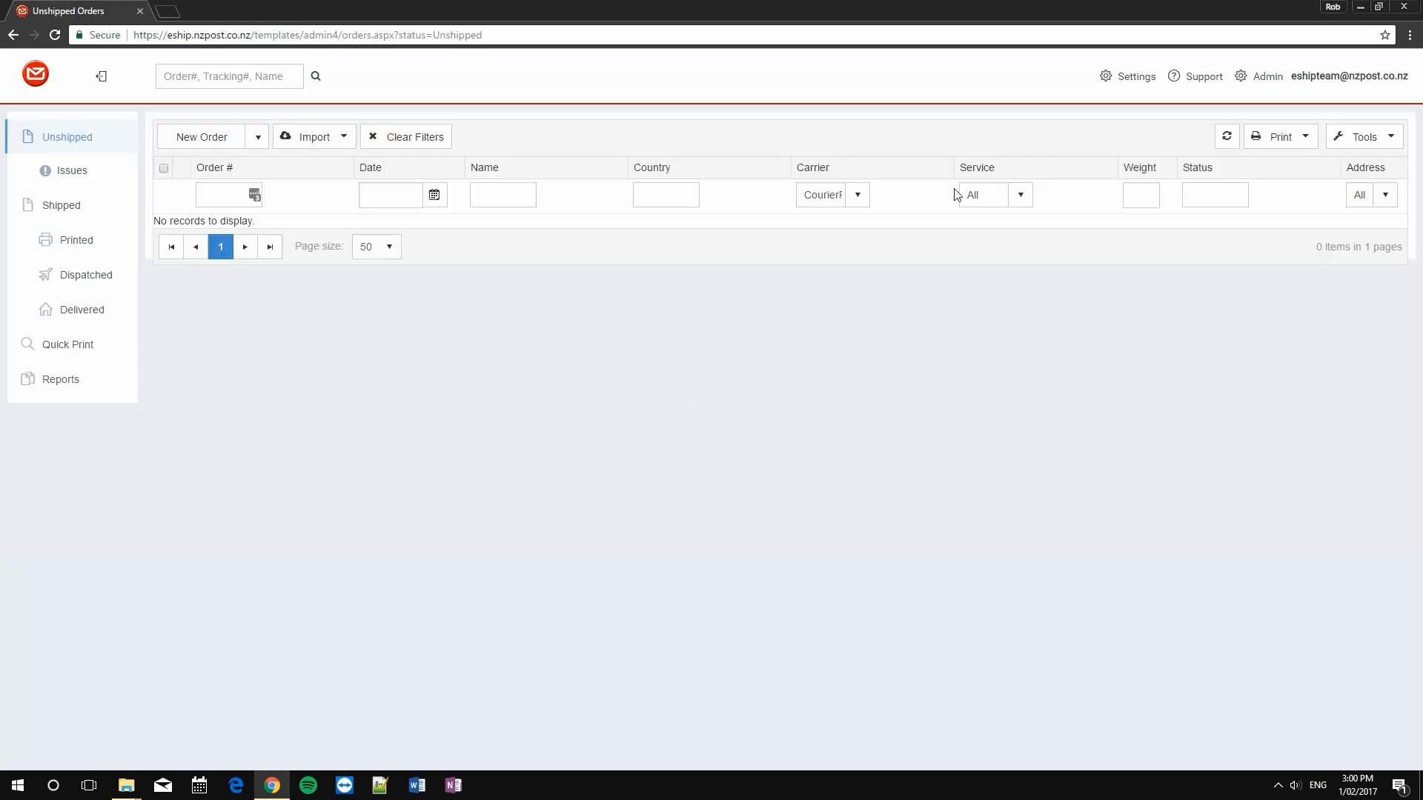
Filter the Unshipped list to NZ Post carrier and select orders TEST8001 and TEST8002.
click(854, 194)
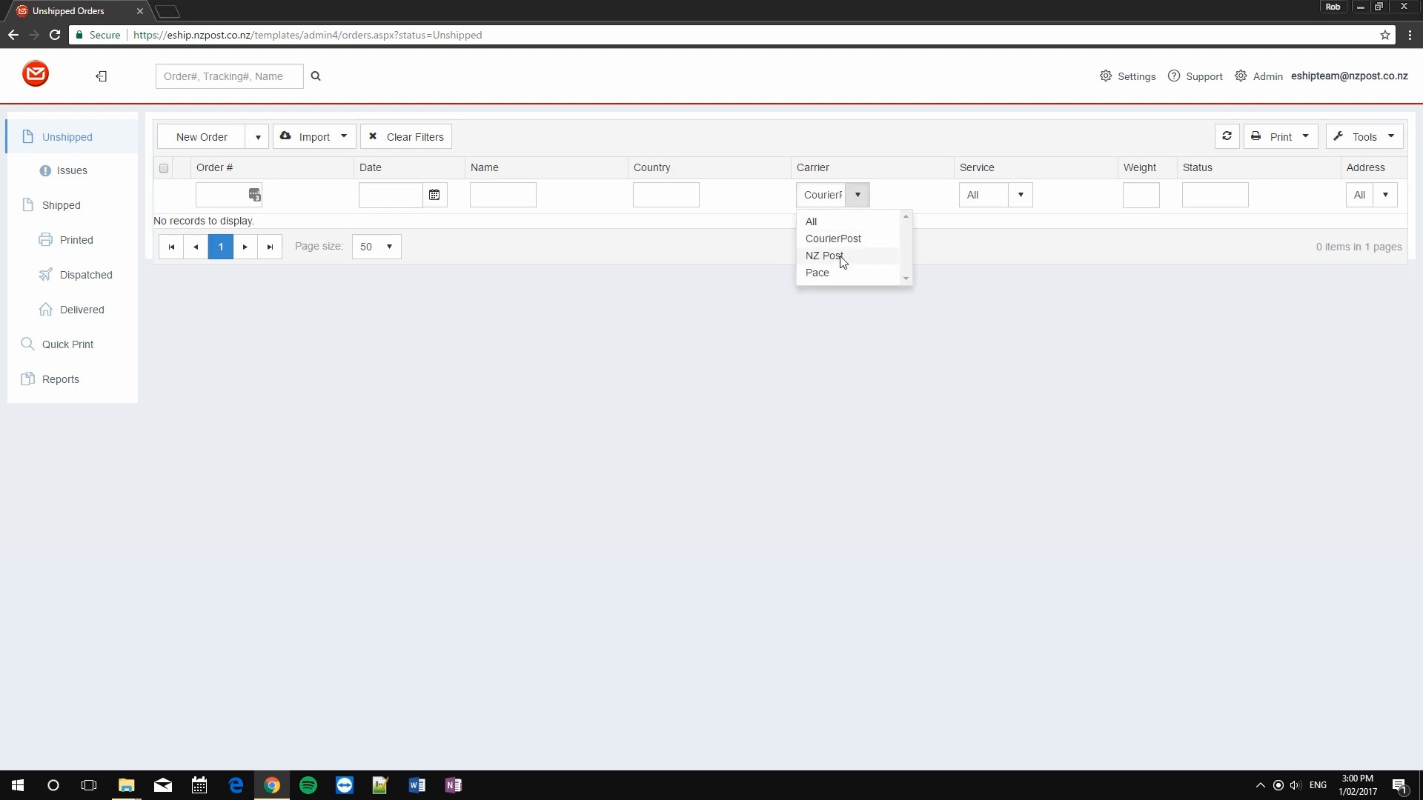
click(824, 255)
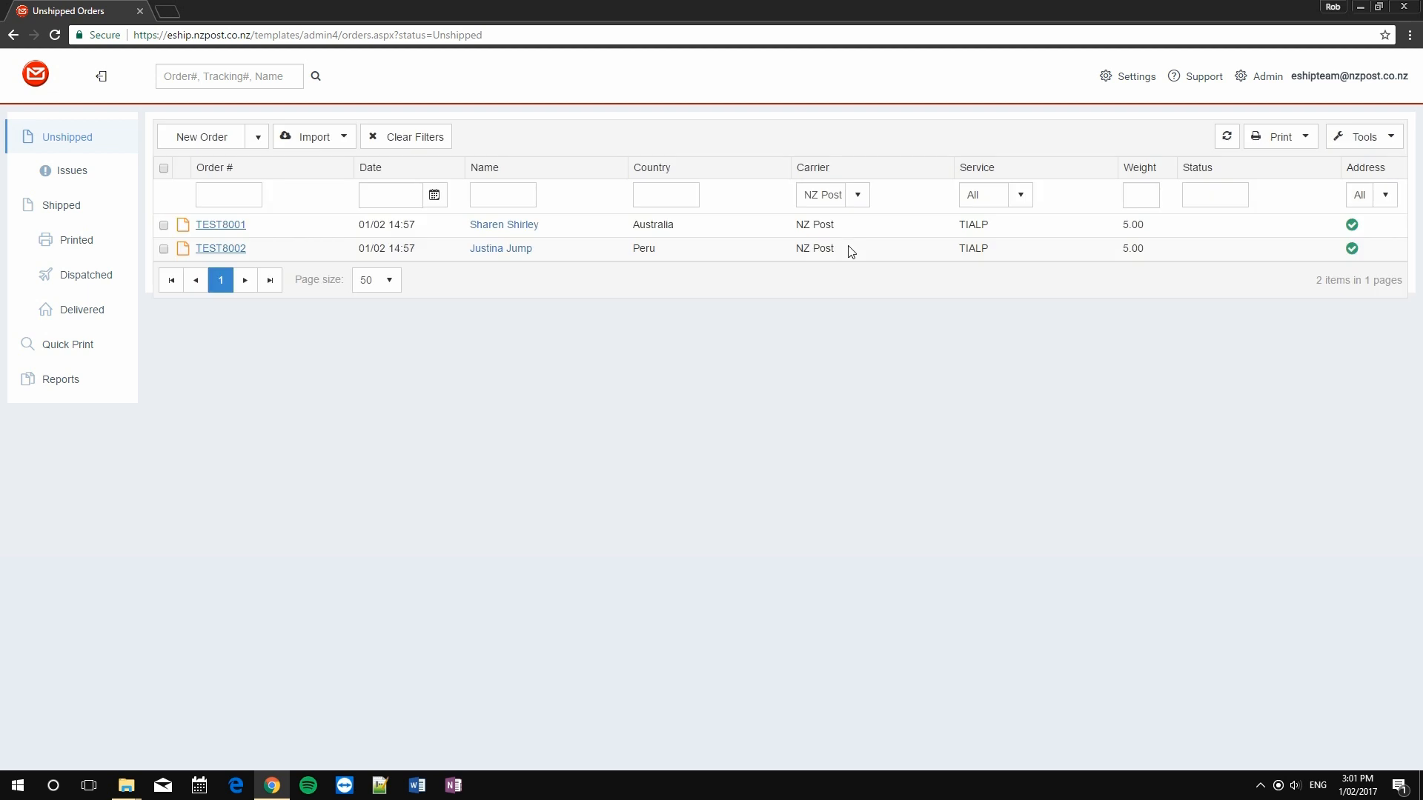
click(163, 169)
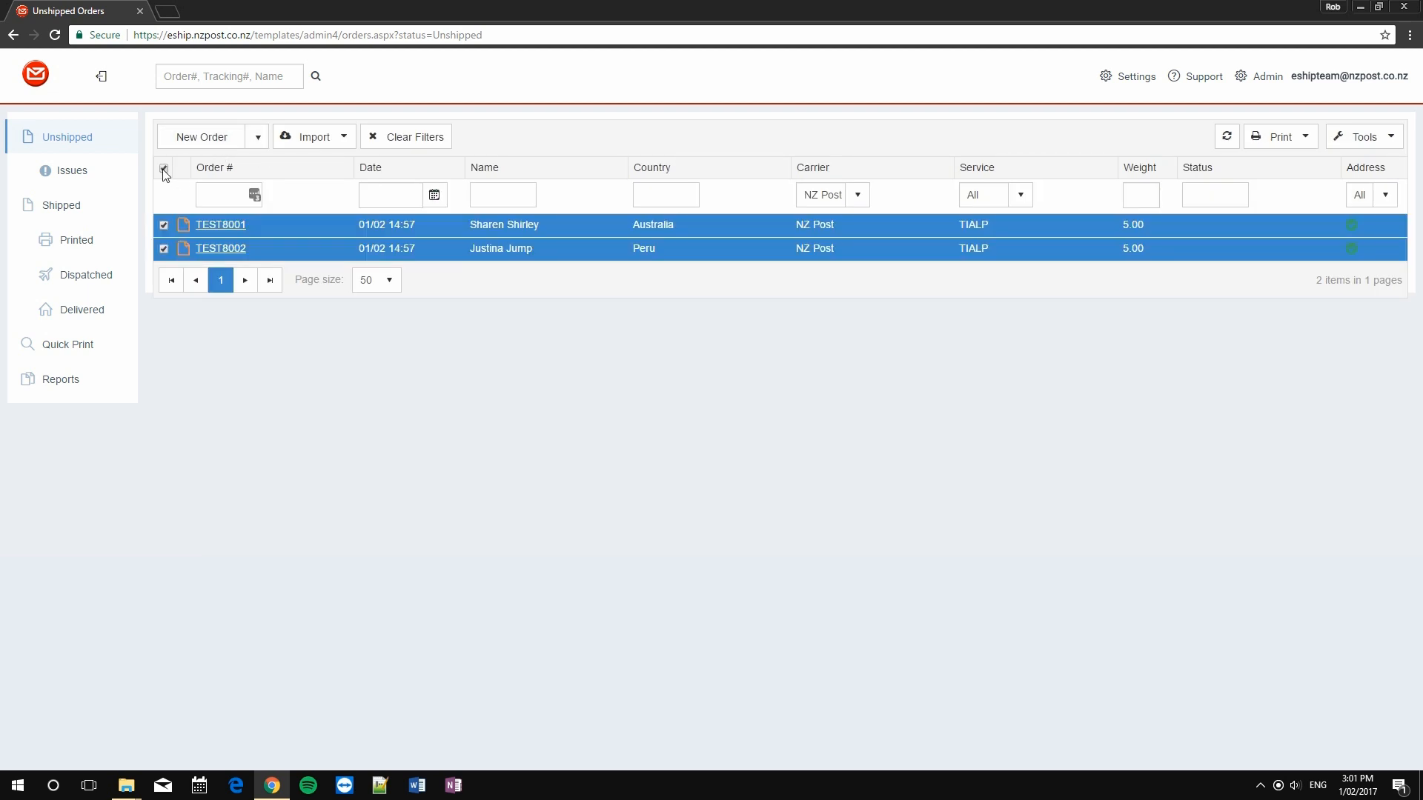
click(1280, 136)
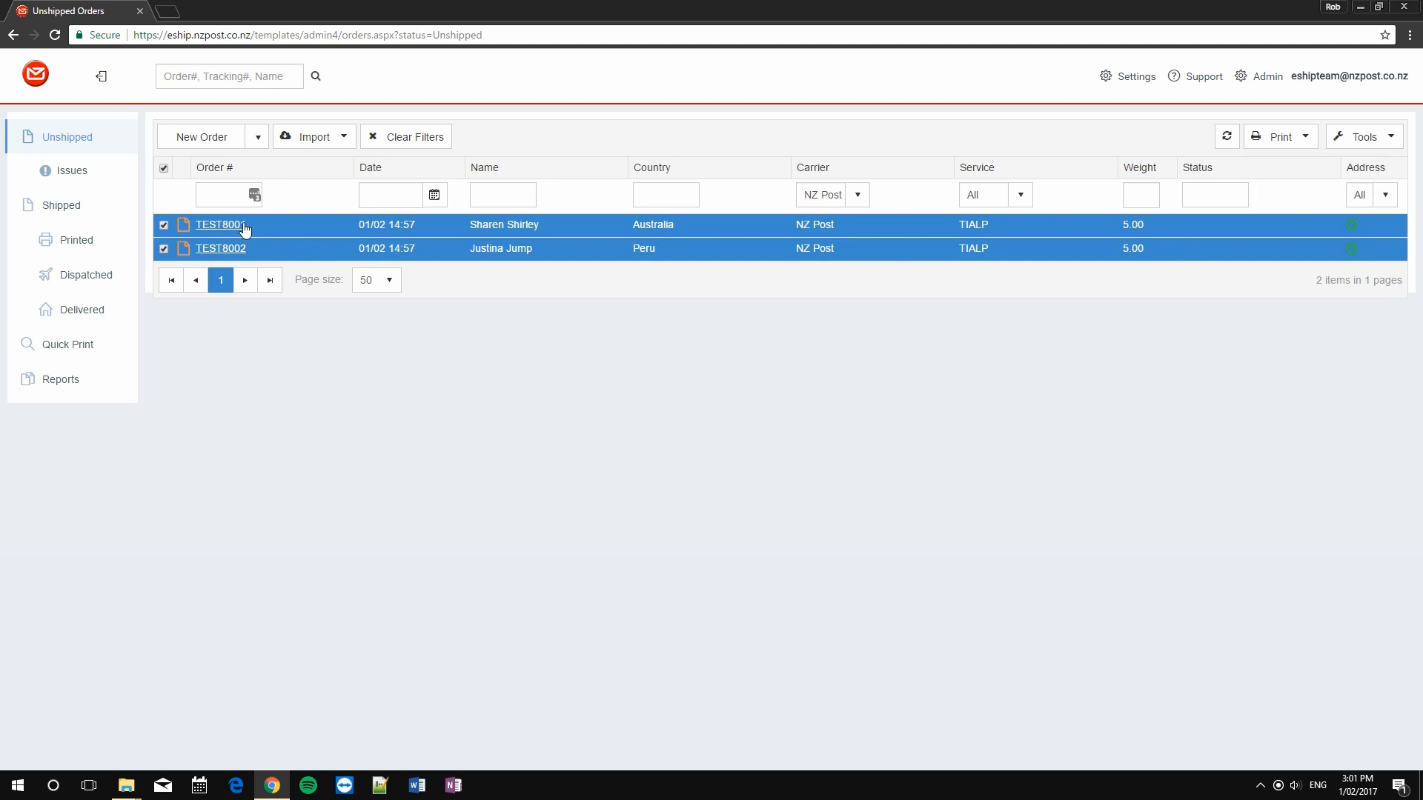
click(163, 169)
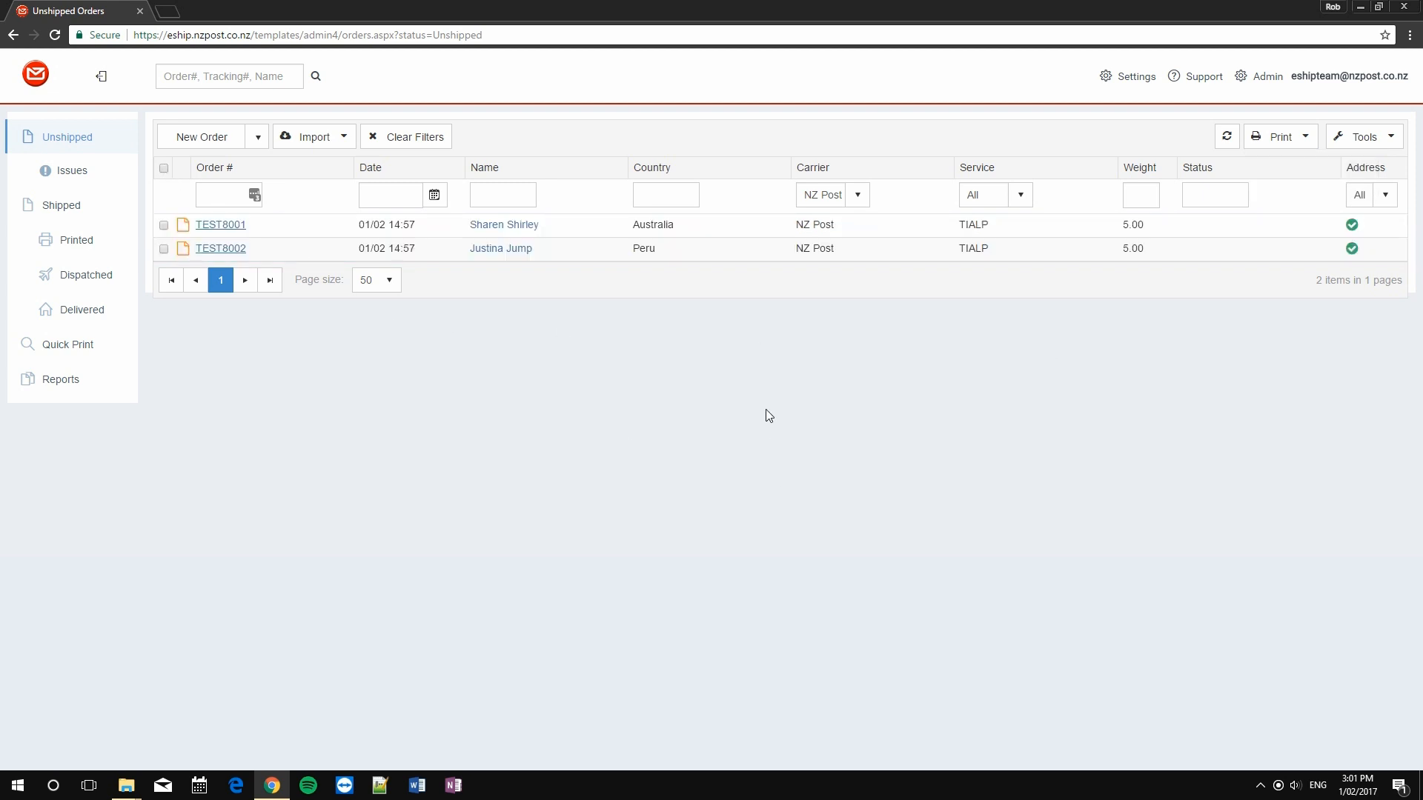